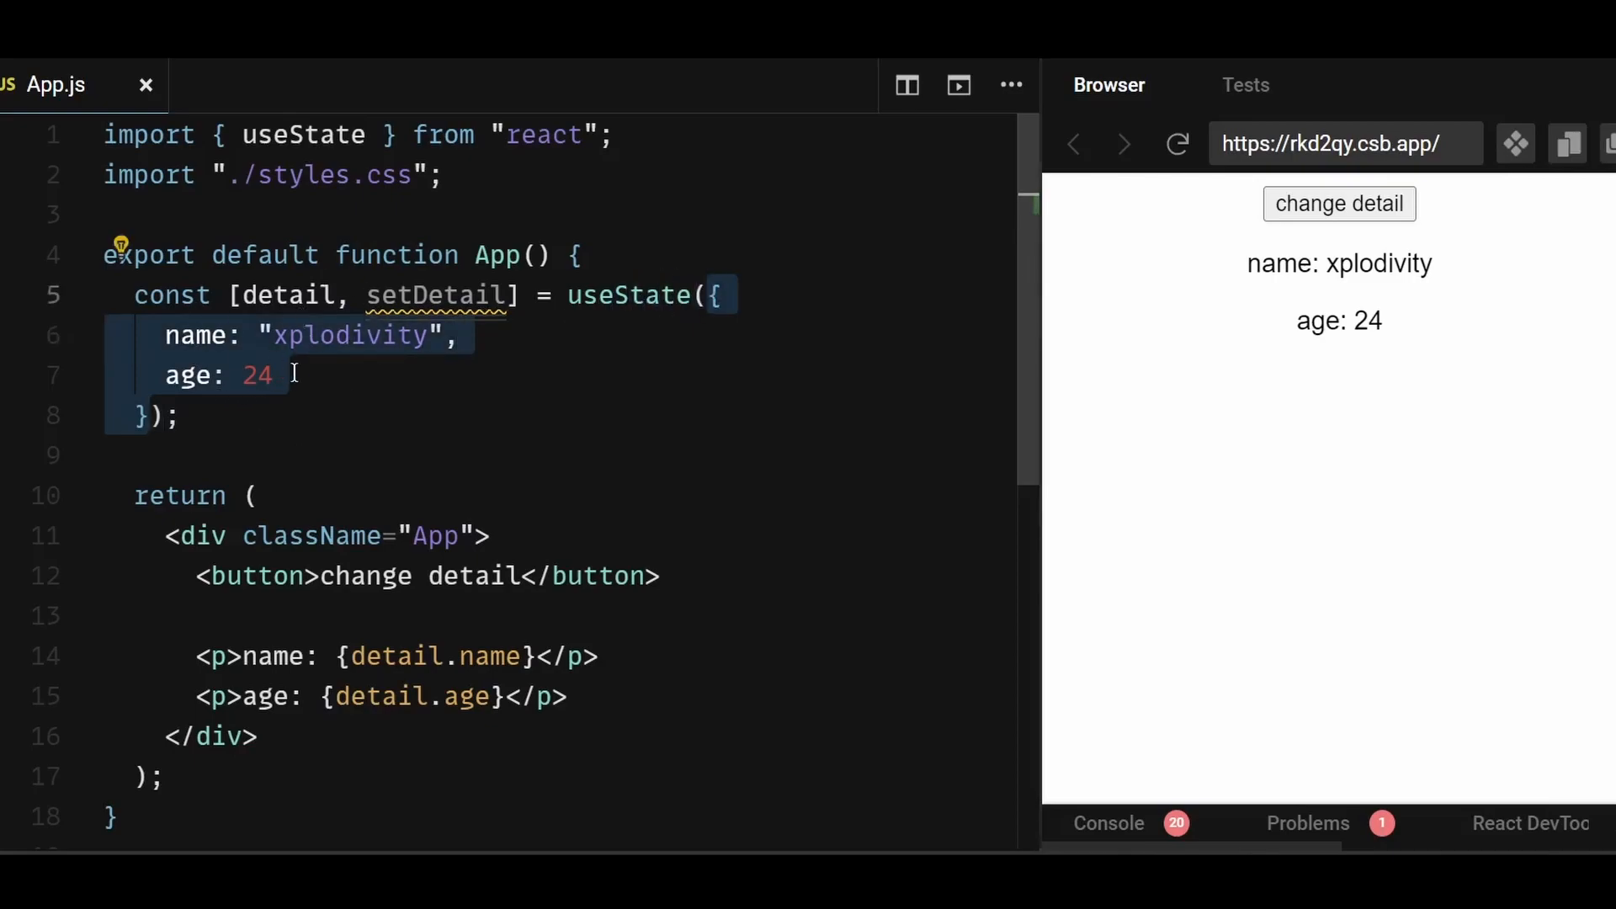
Give the change detail button an onClick assigning detail.name = "hello" and detail.age = 24
left_click(276, 373)
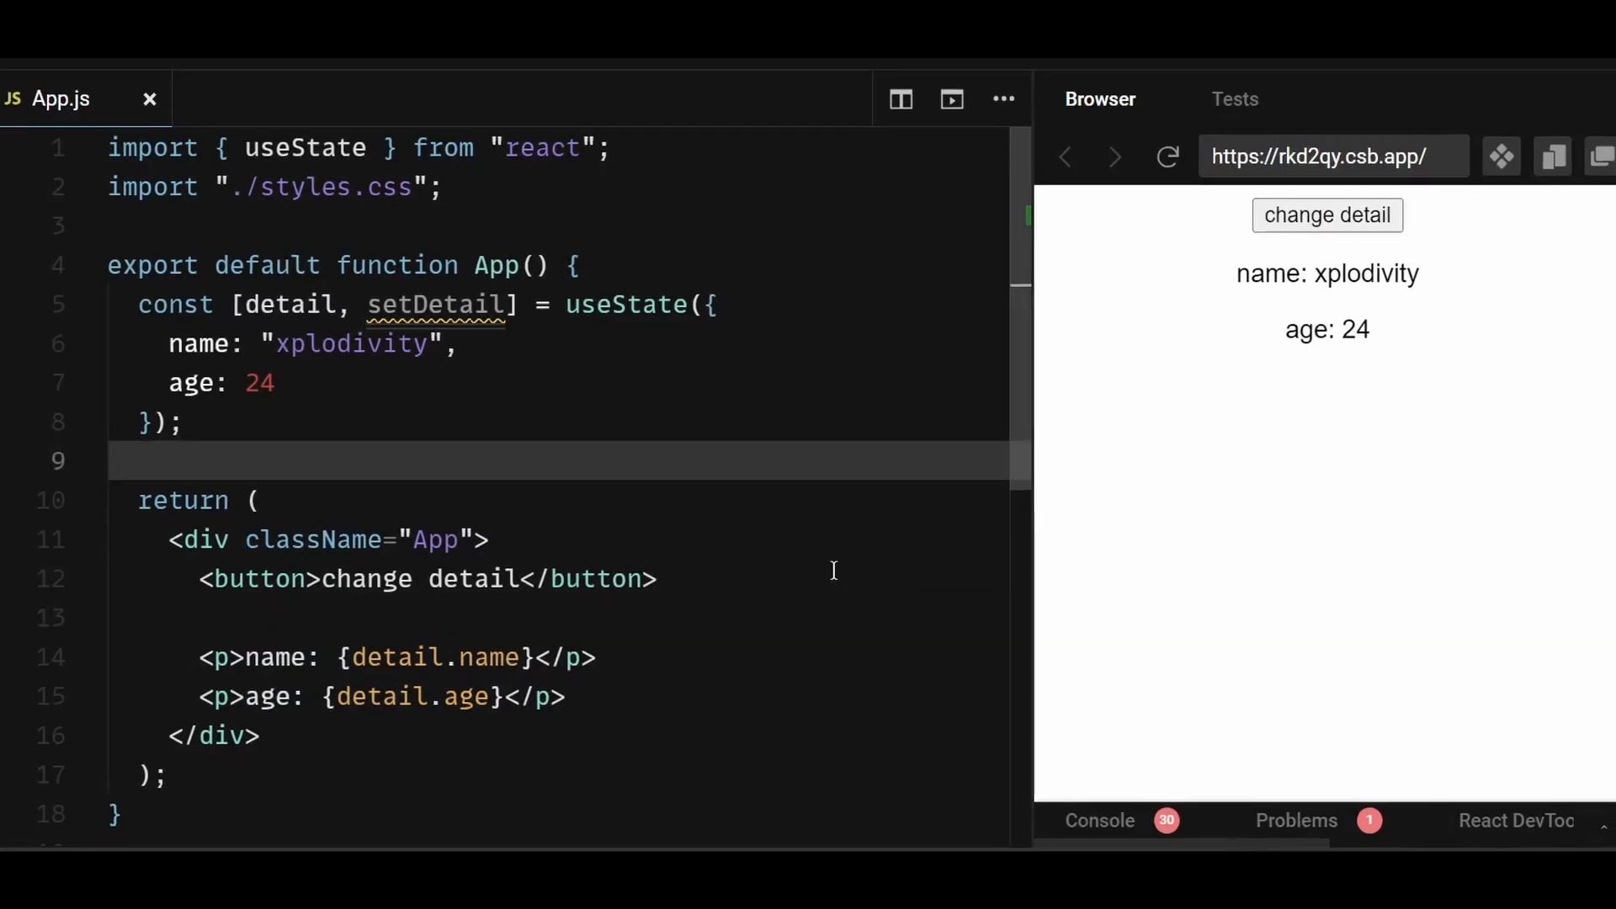
type("onClick={}")
type("detail.age = 24;")
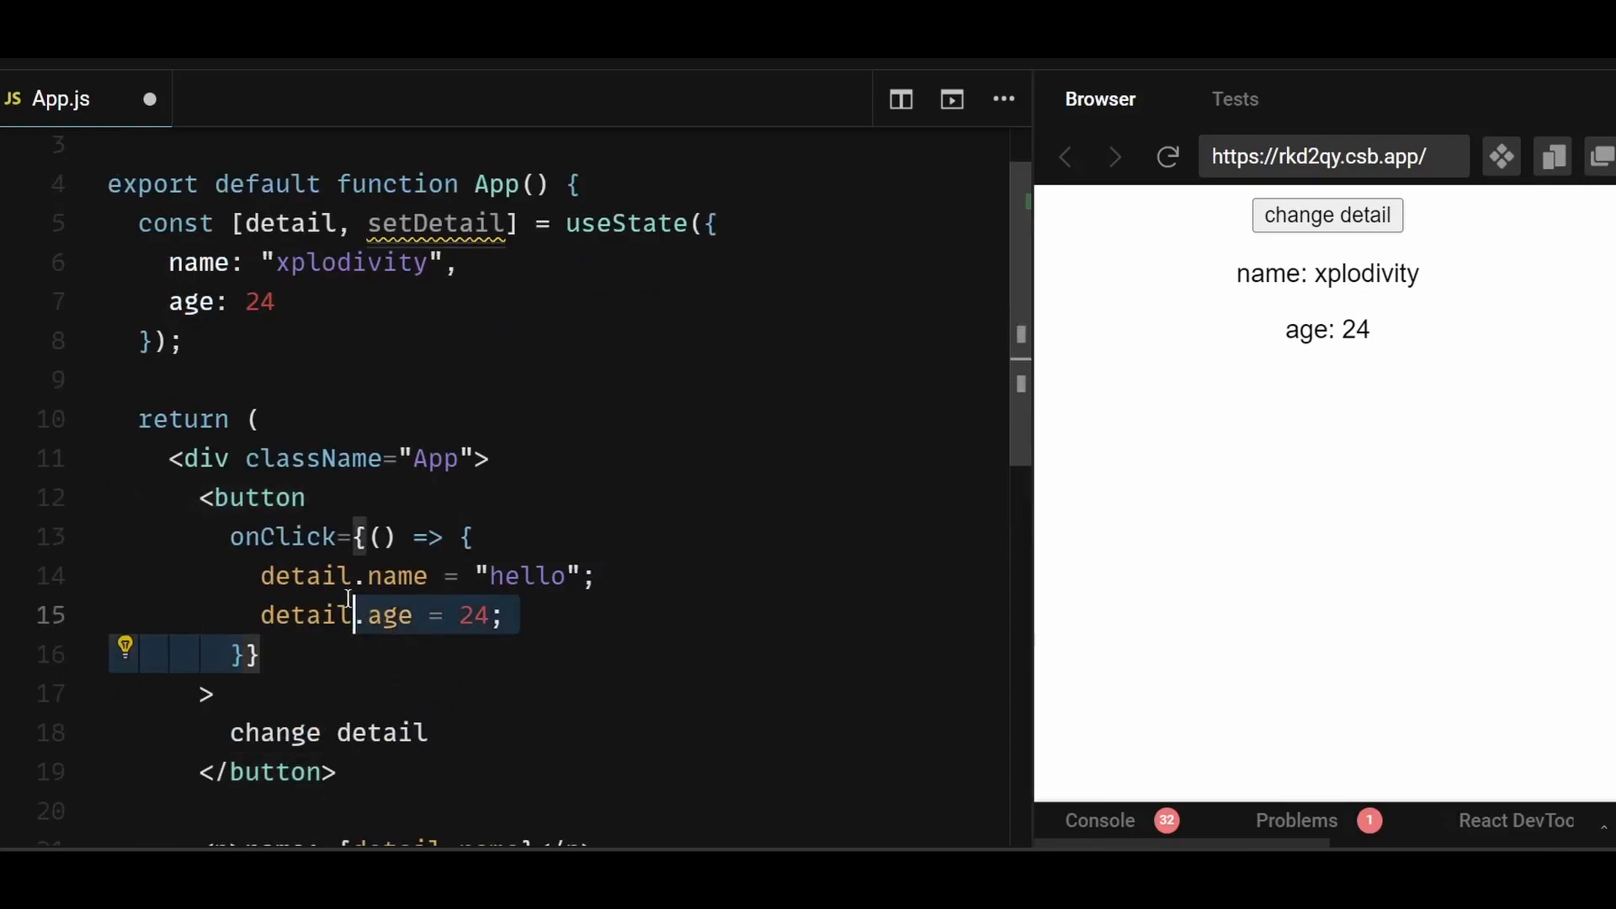
left_click(505, 616)
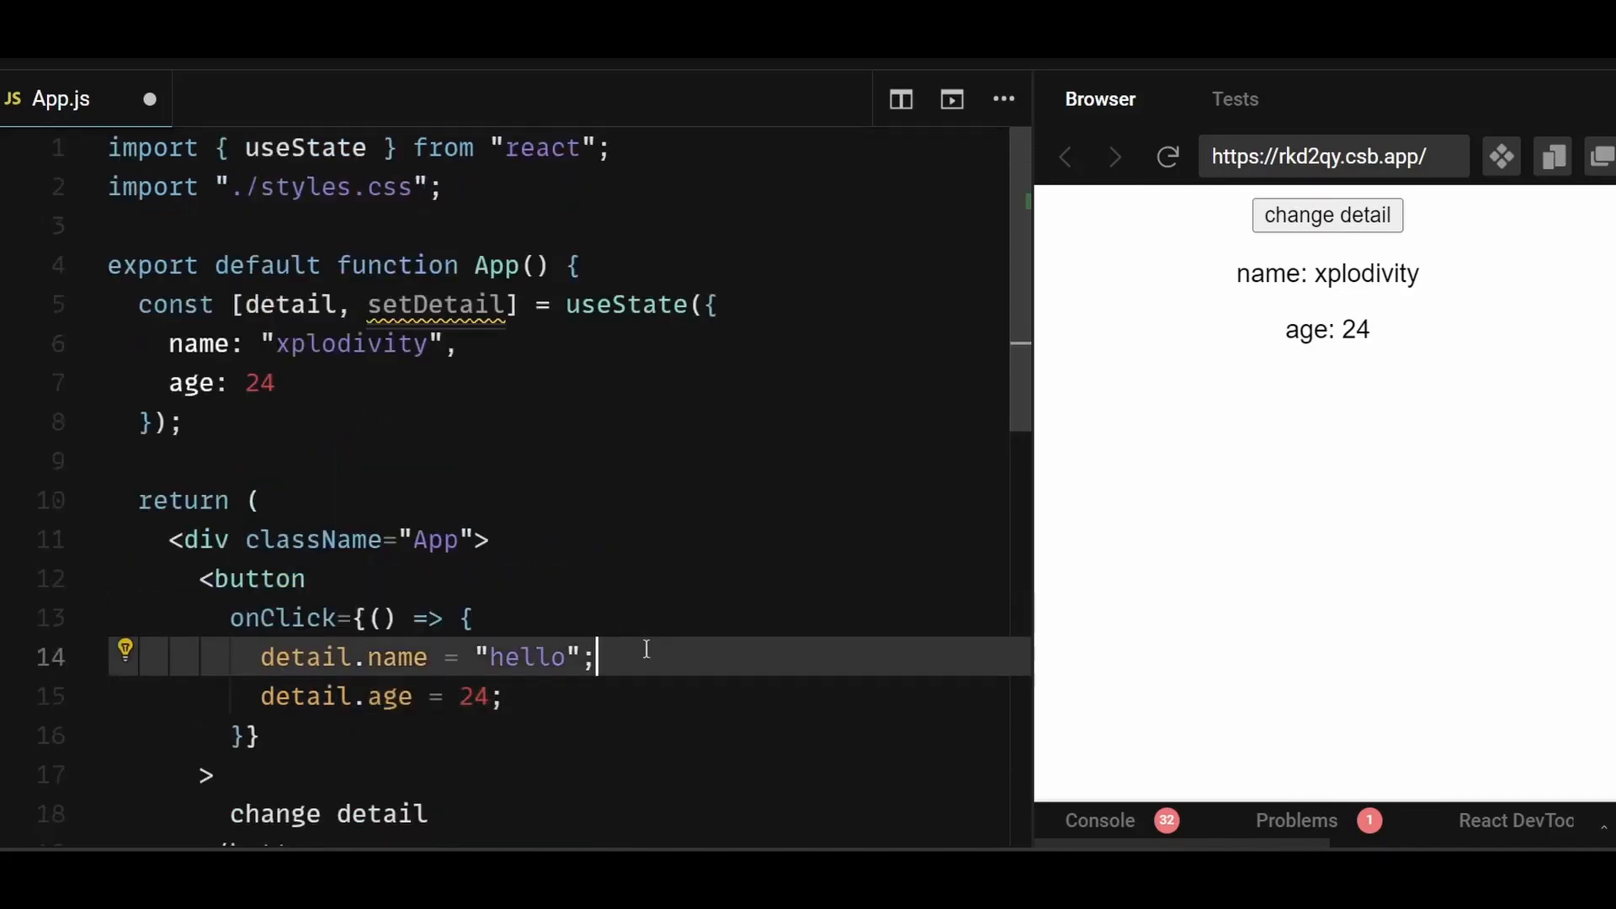
mouse_move(662, 663)
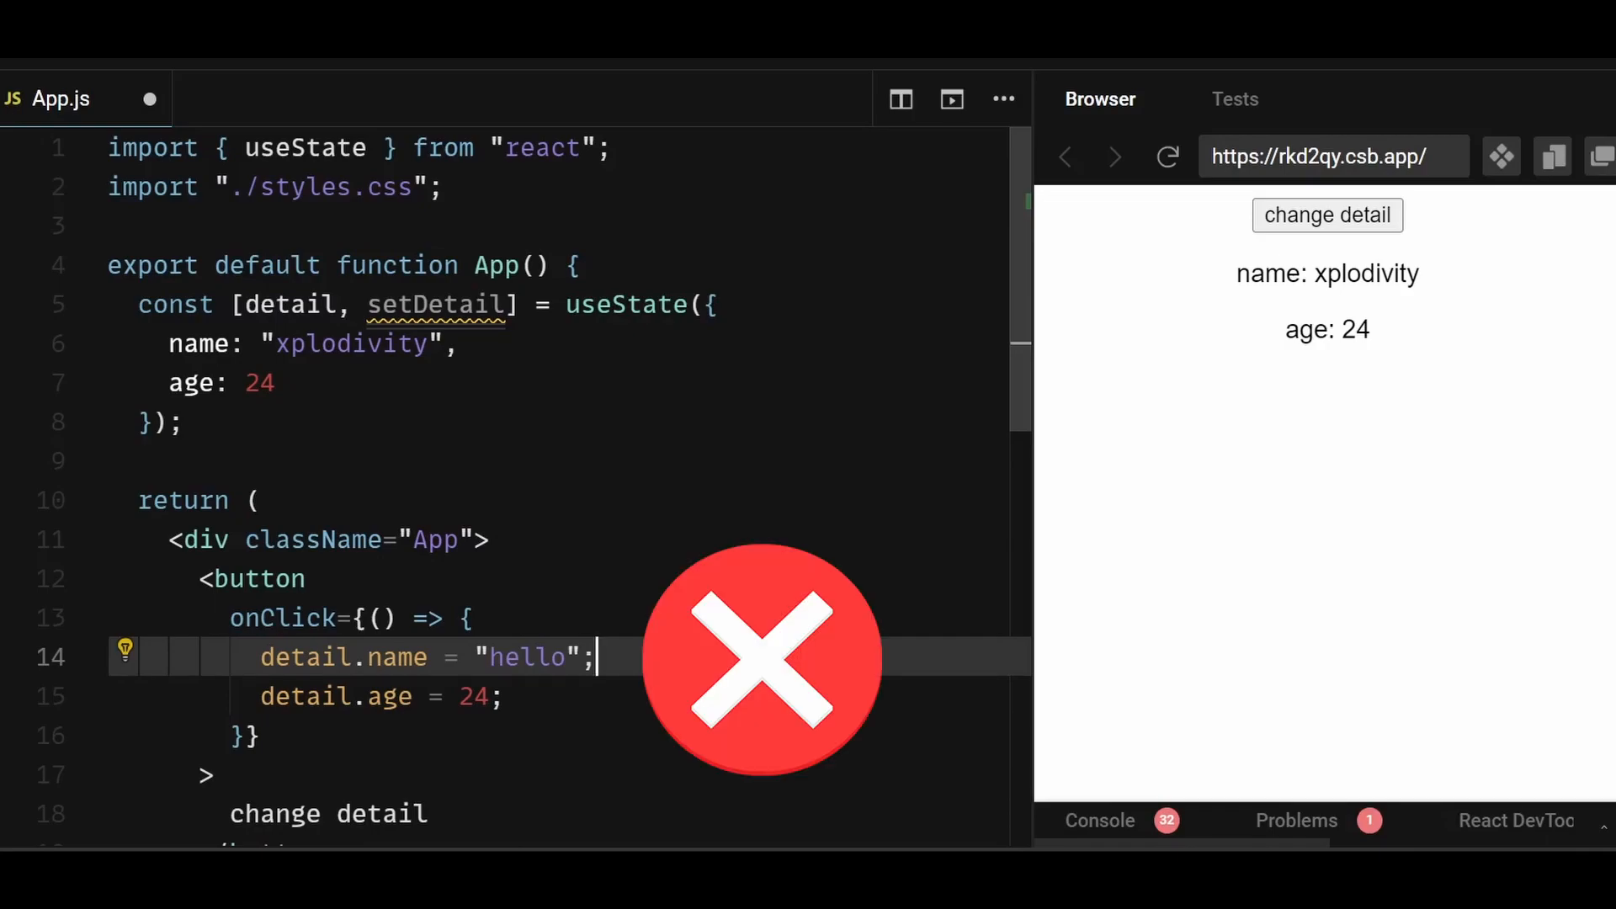
mouse_move(1262, 184)
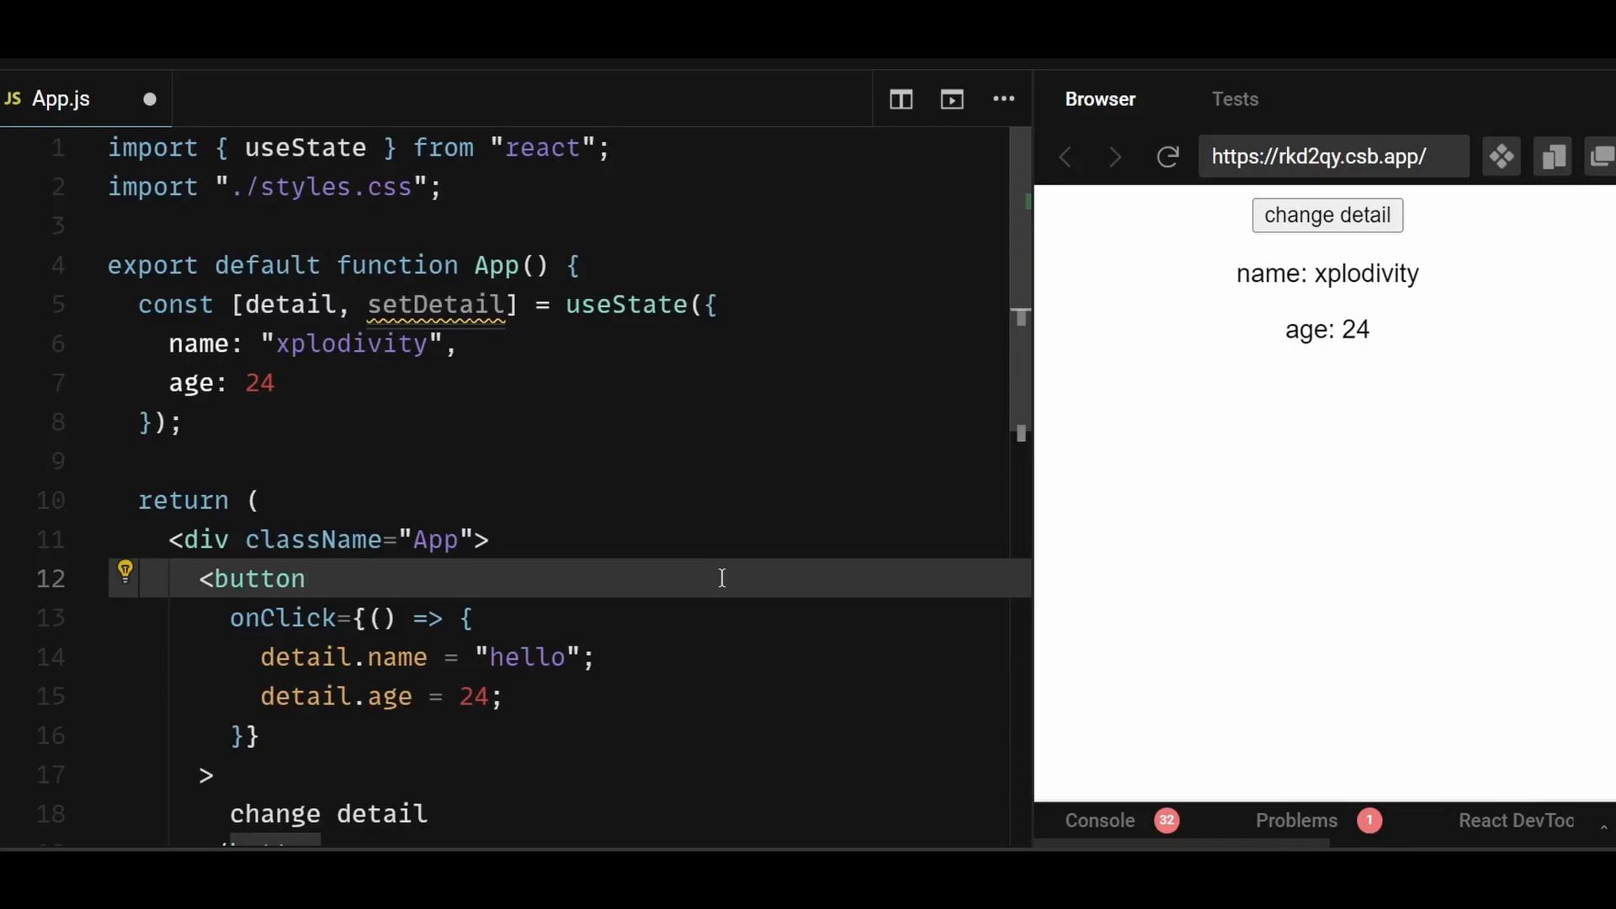
left_click(306, 578)
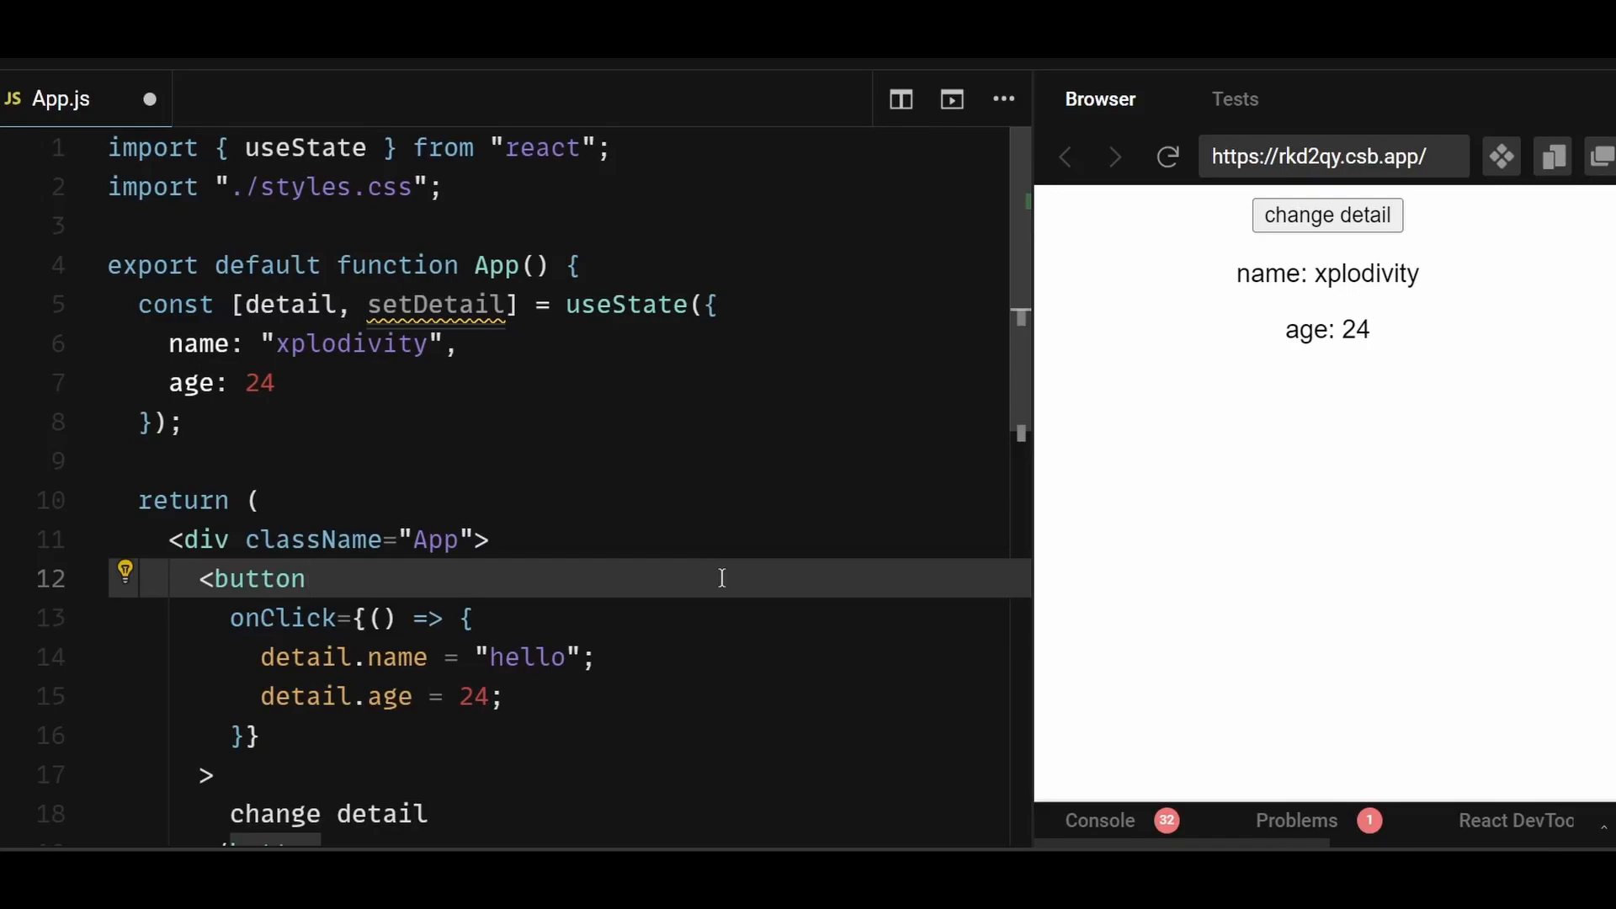
left_click(305, 578)
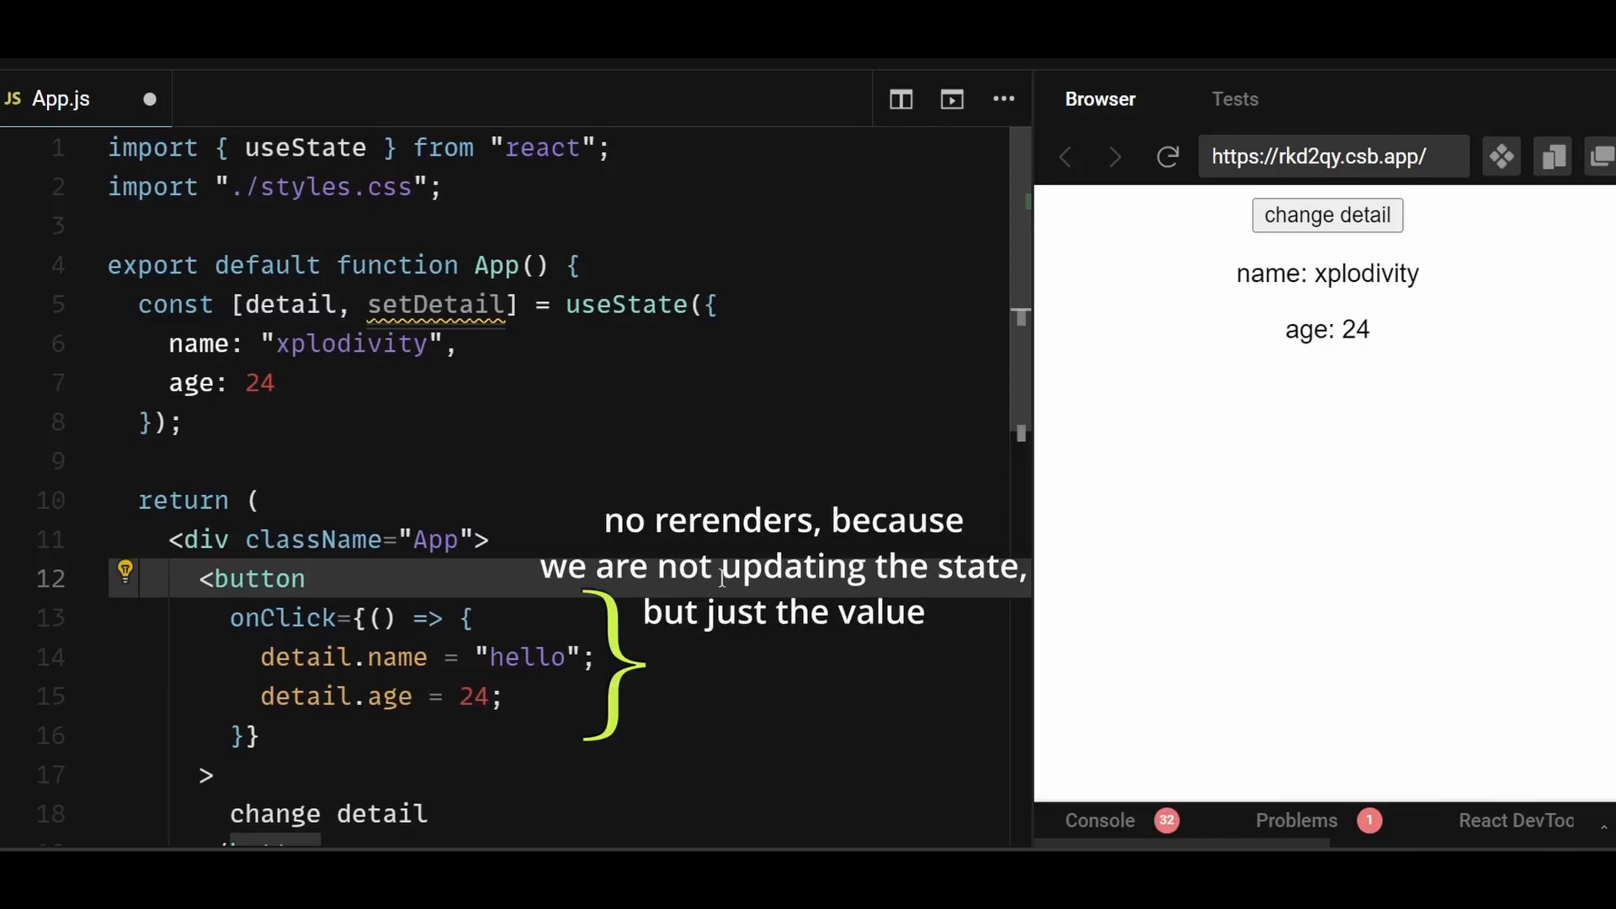
left_click(305, 578)
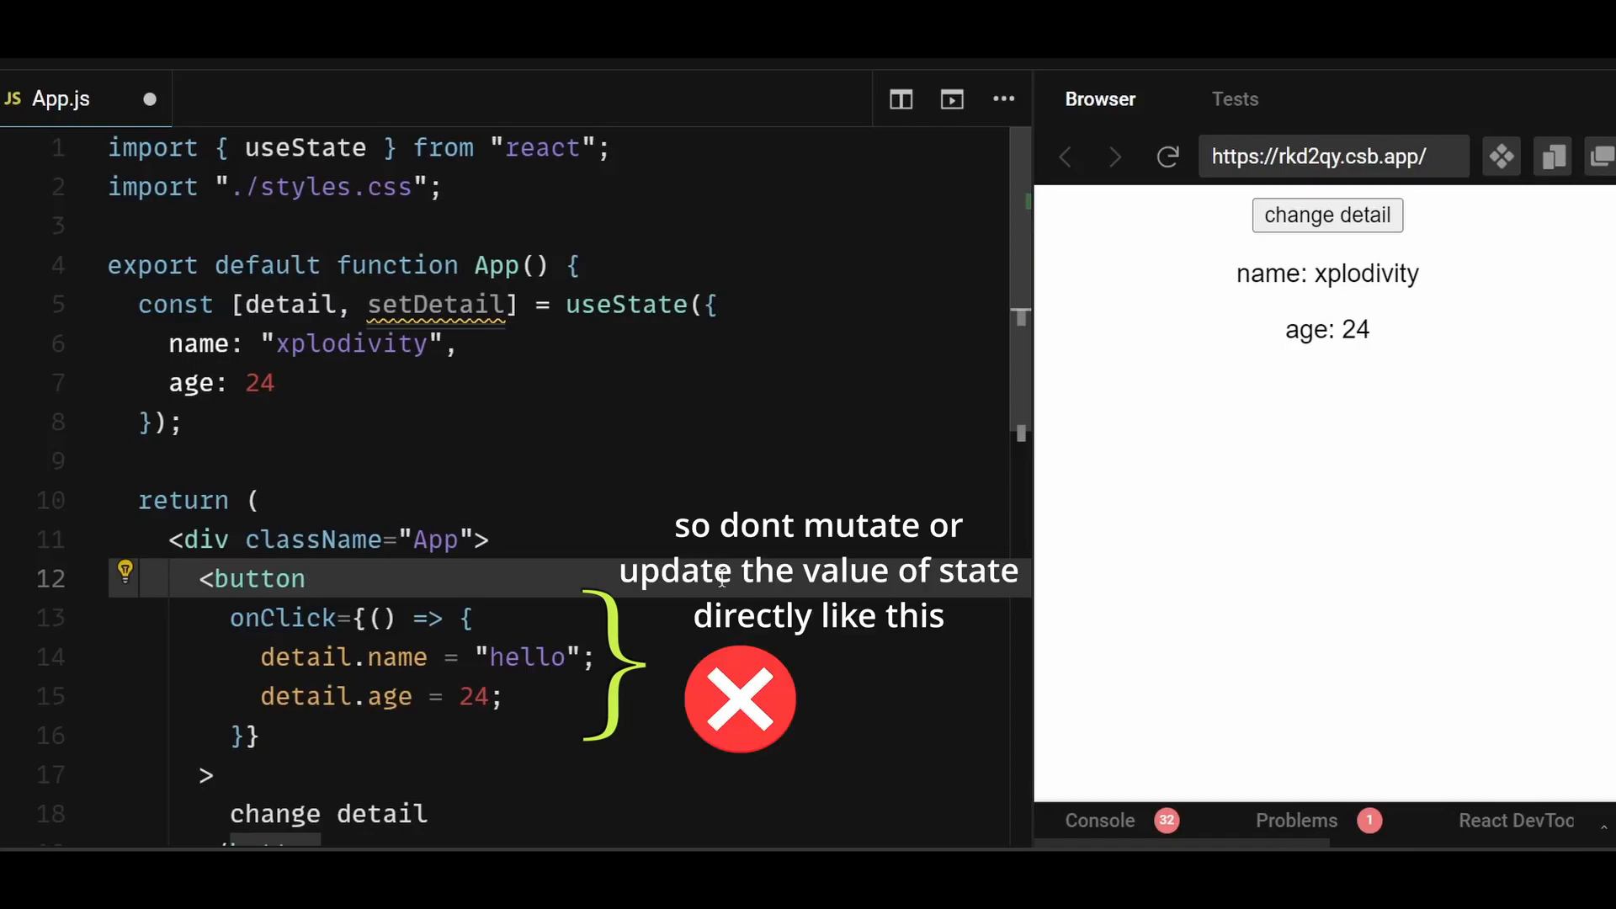
left_click(305, 579)
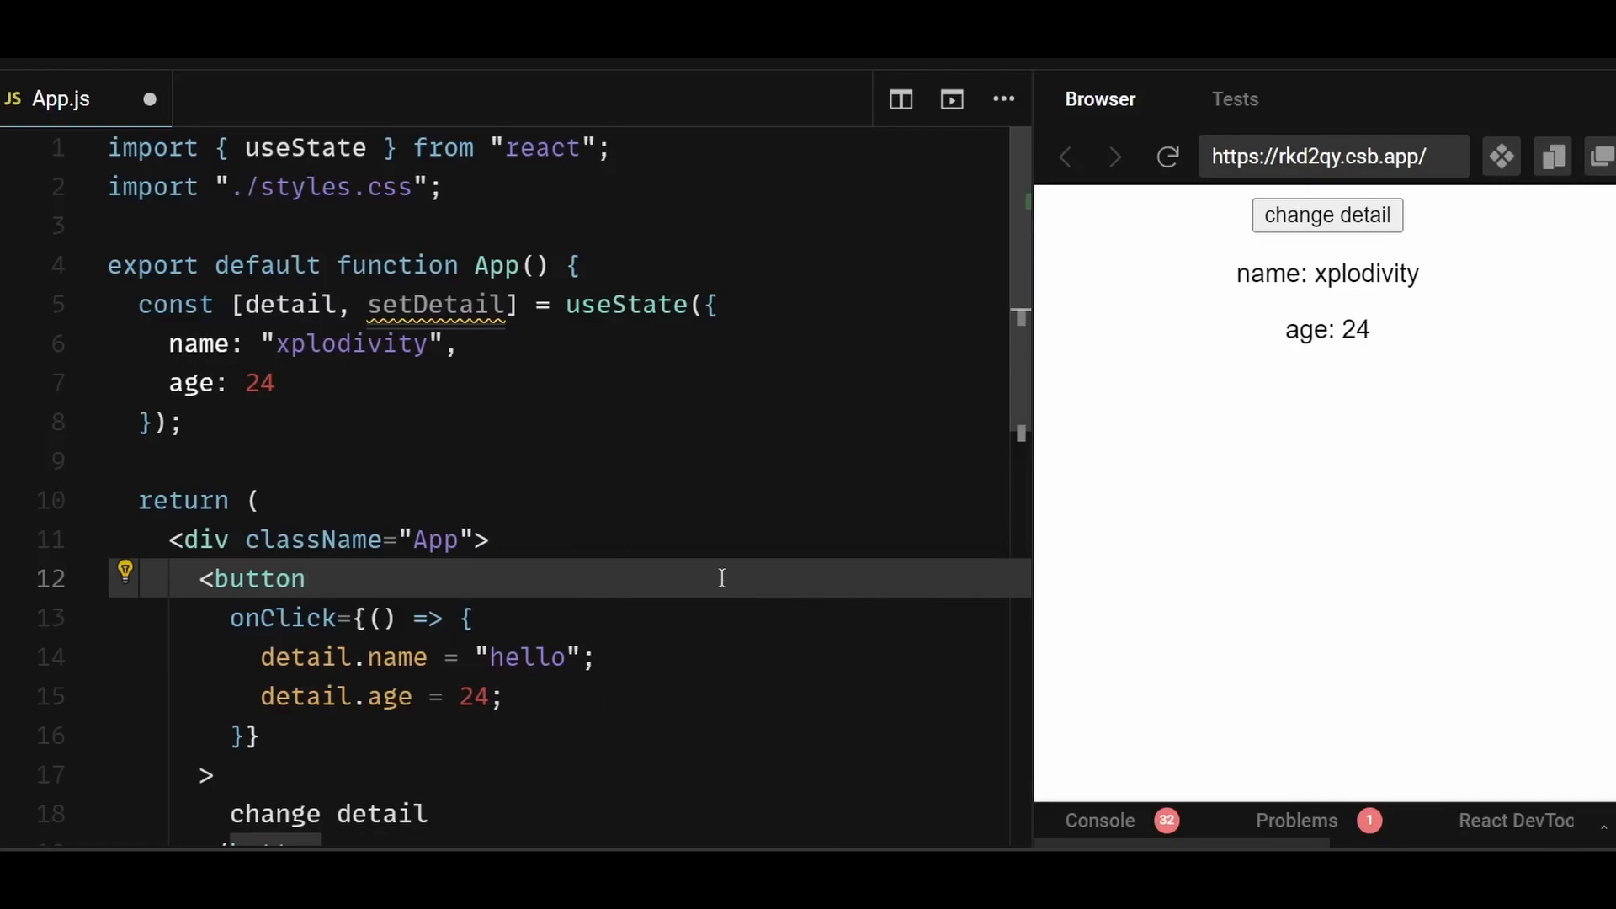
left_click(307, 578)
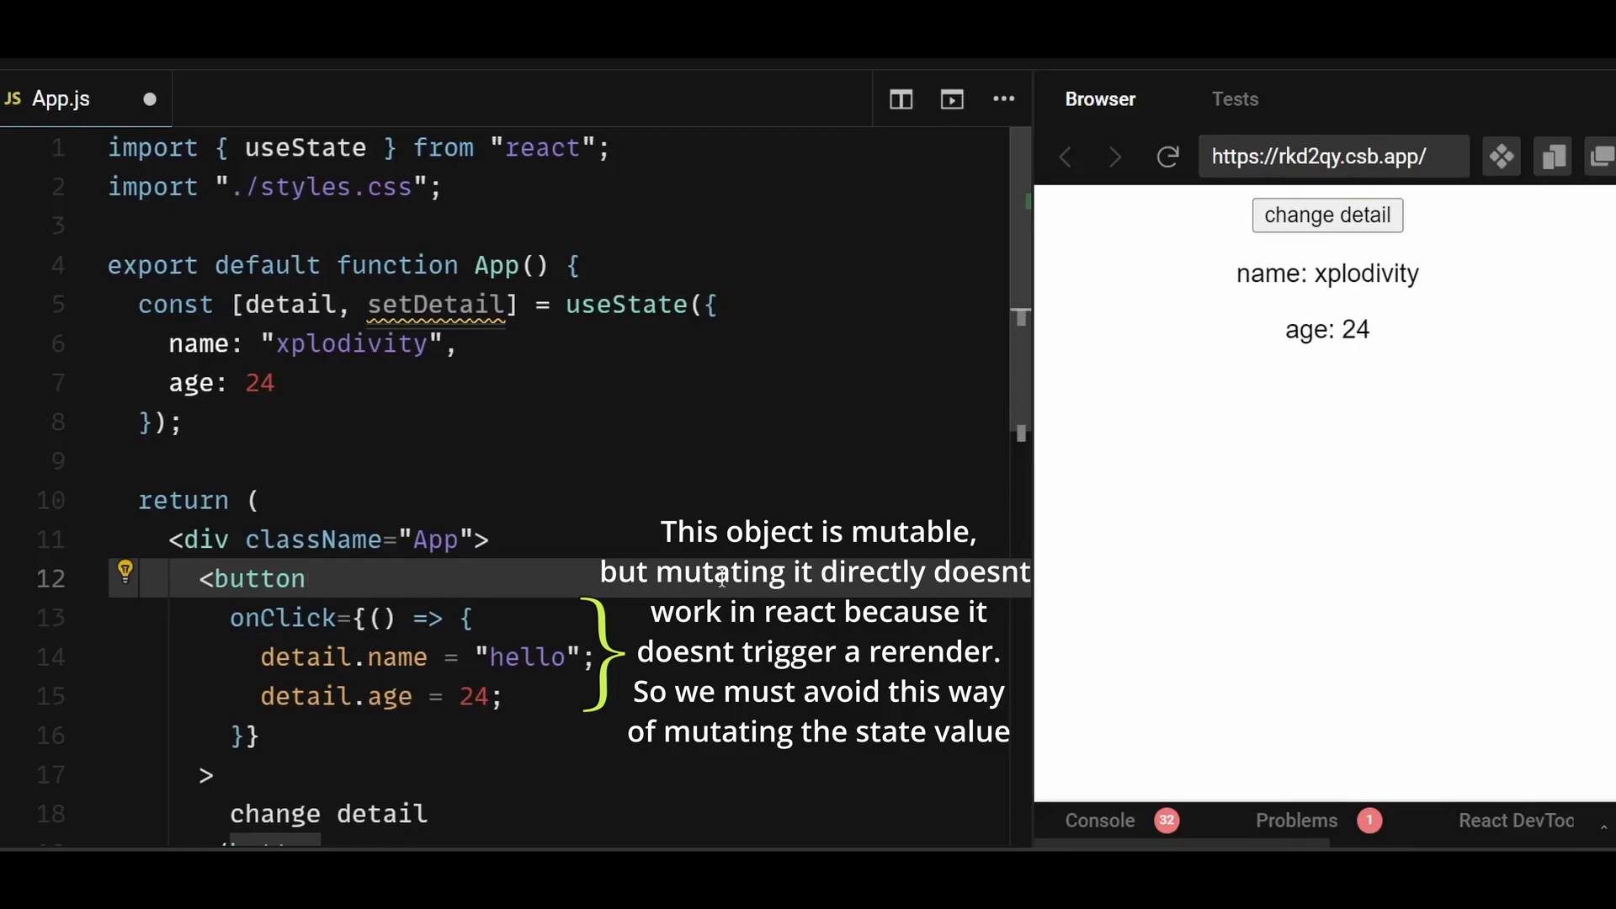
left_click(306, 578)
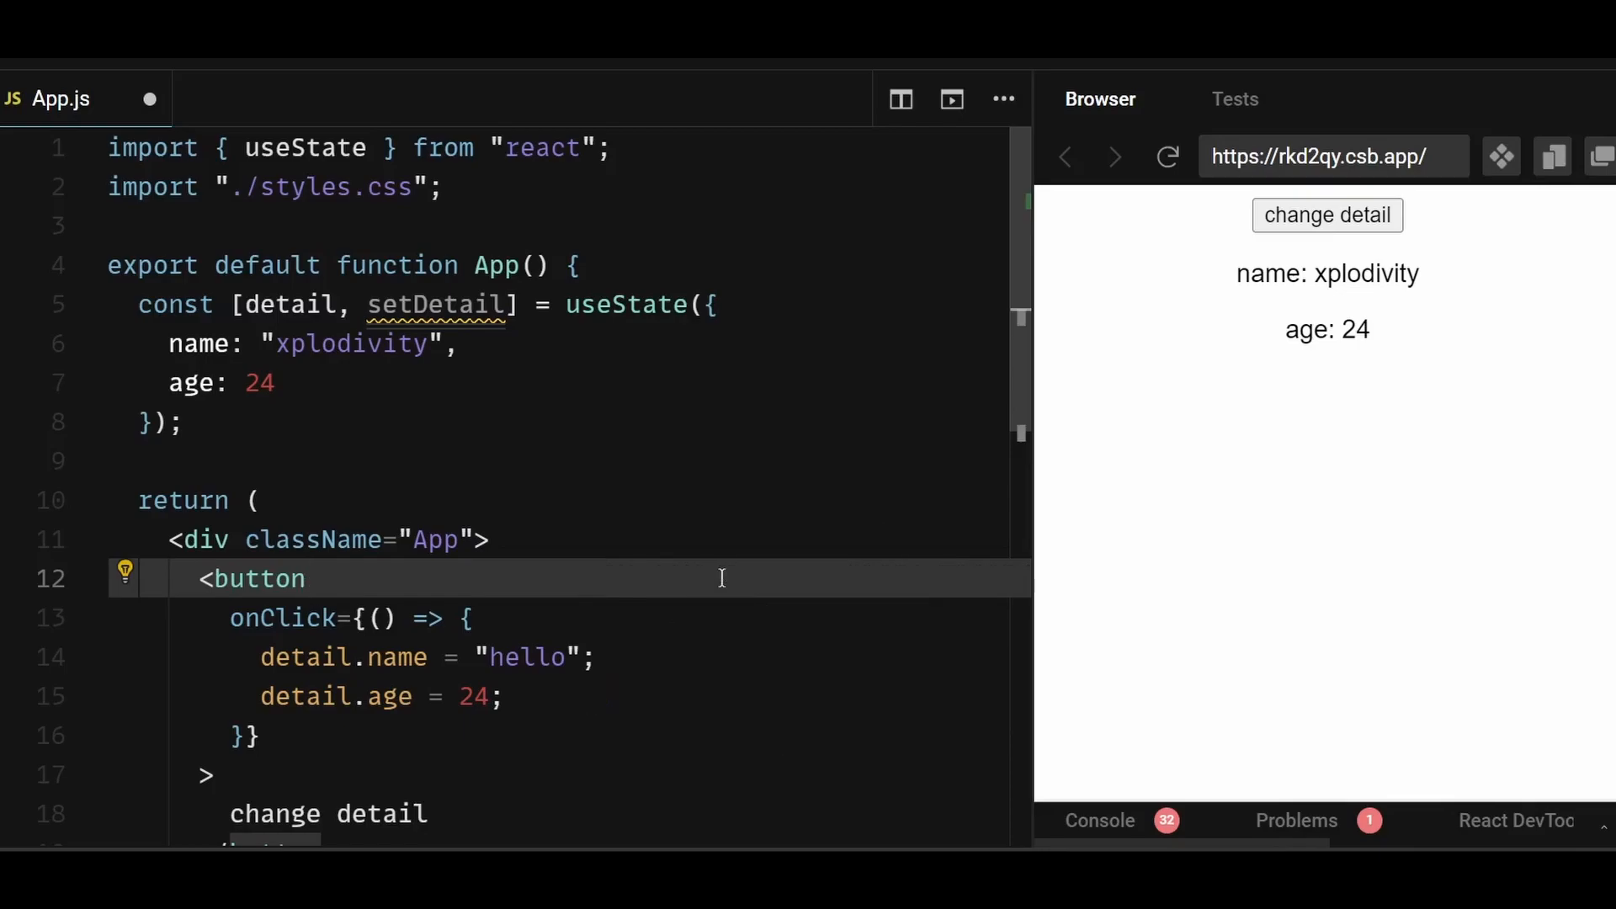
left_click(304, 579)
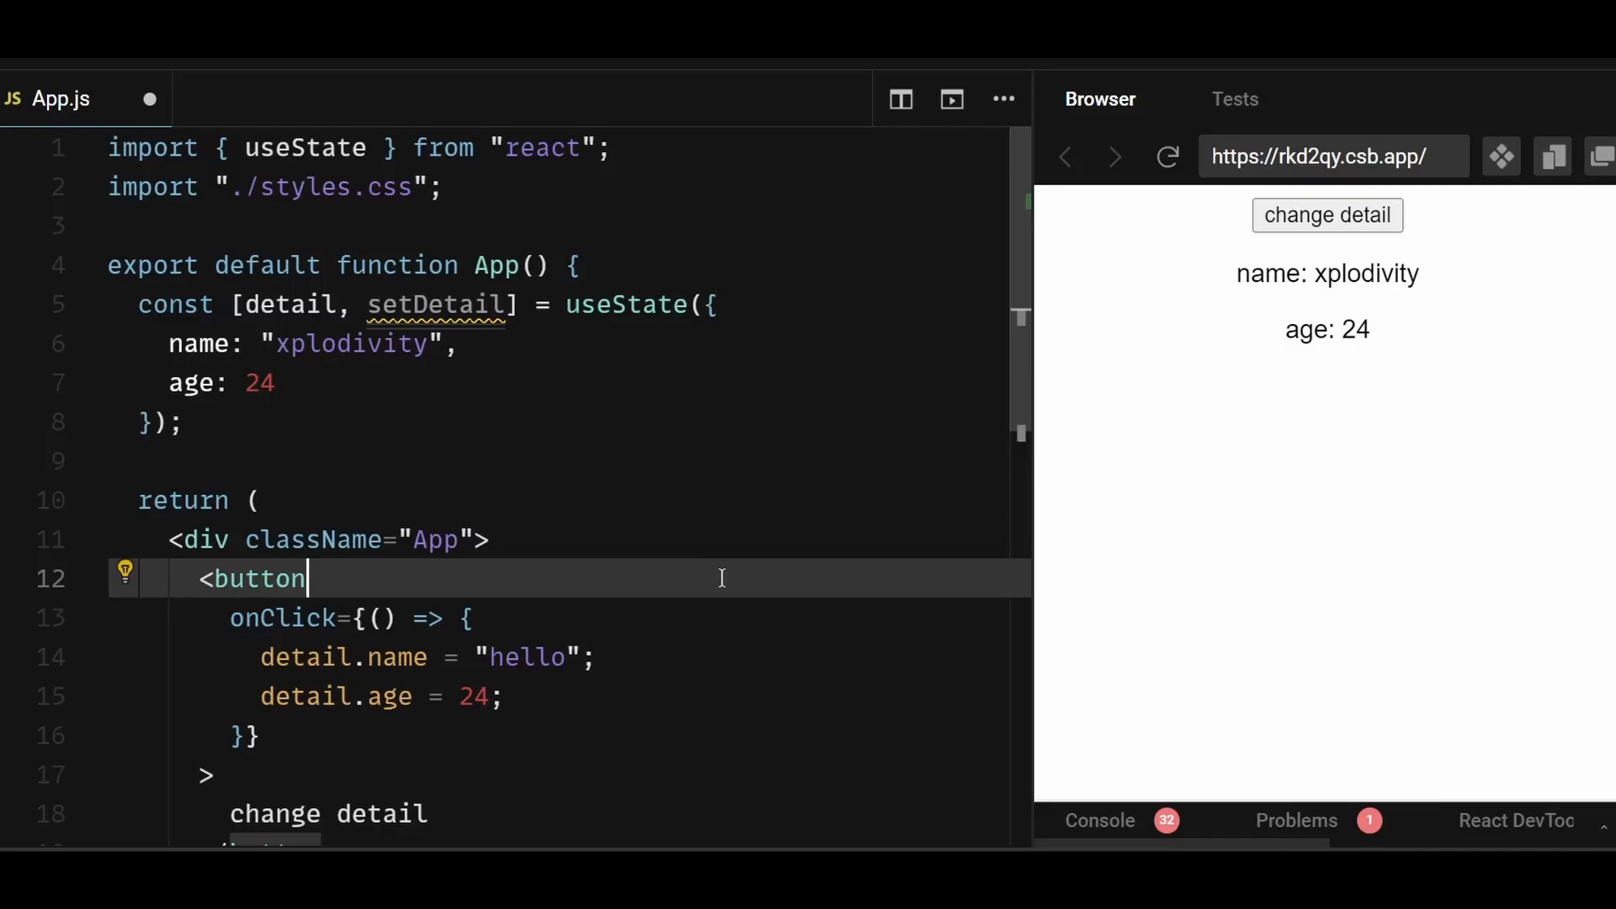
scroll("down", 3)
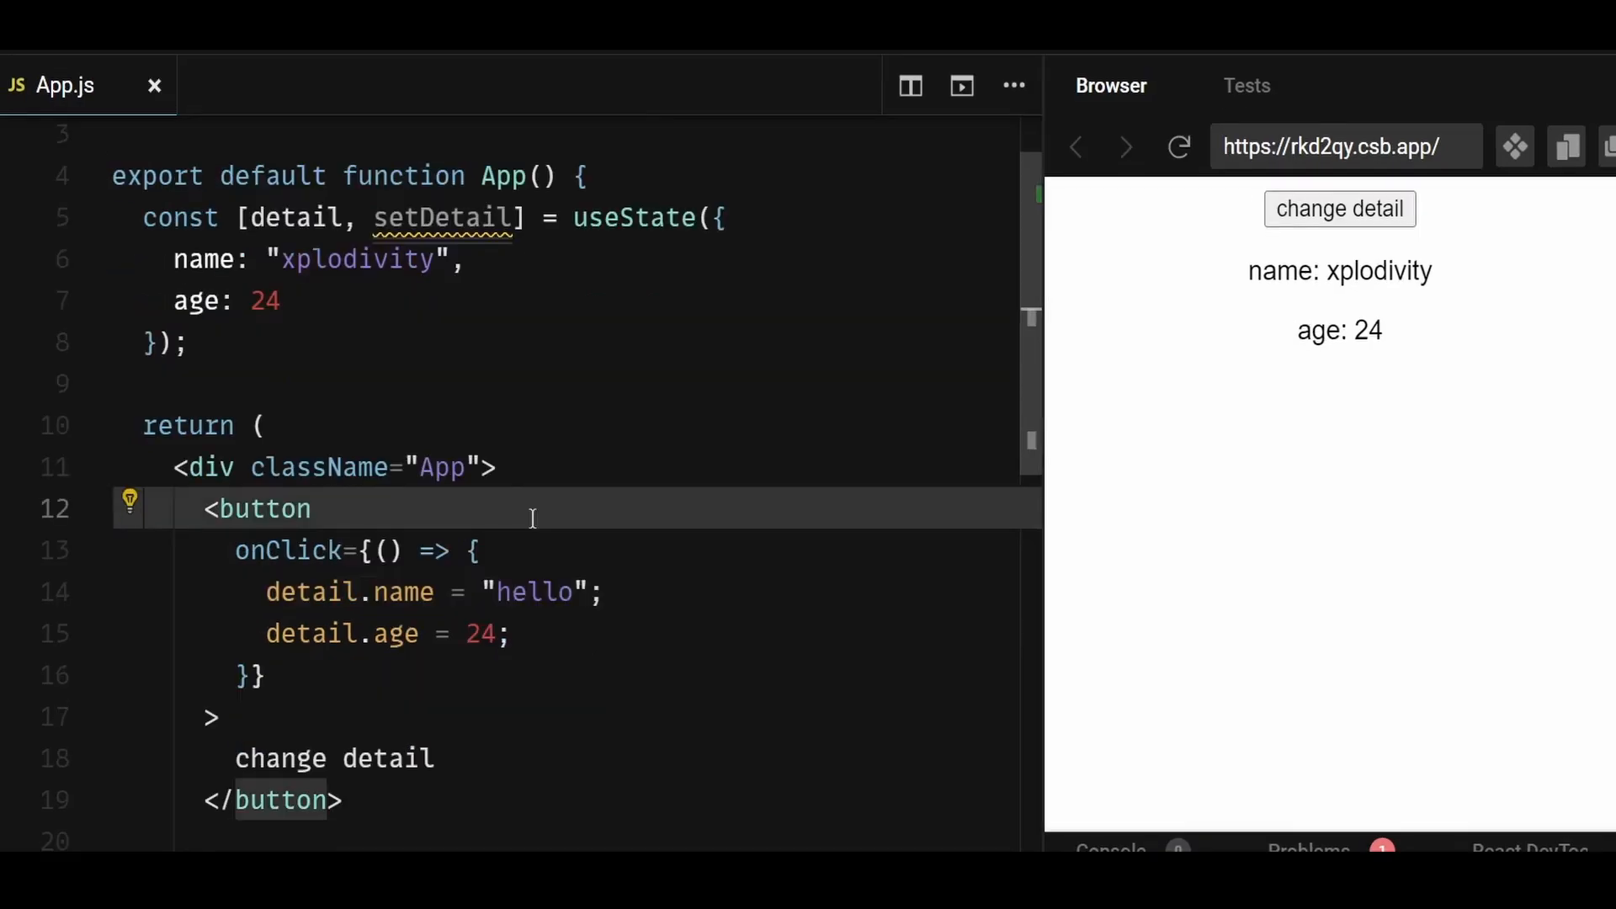
Call setDetail with { name: "hello", age: 24 } and test the change detail button
type("setDetail({")
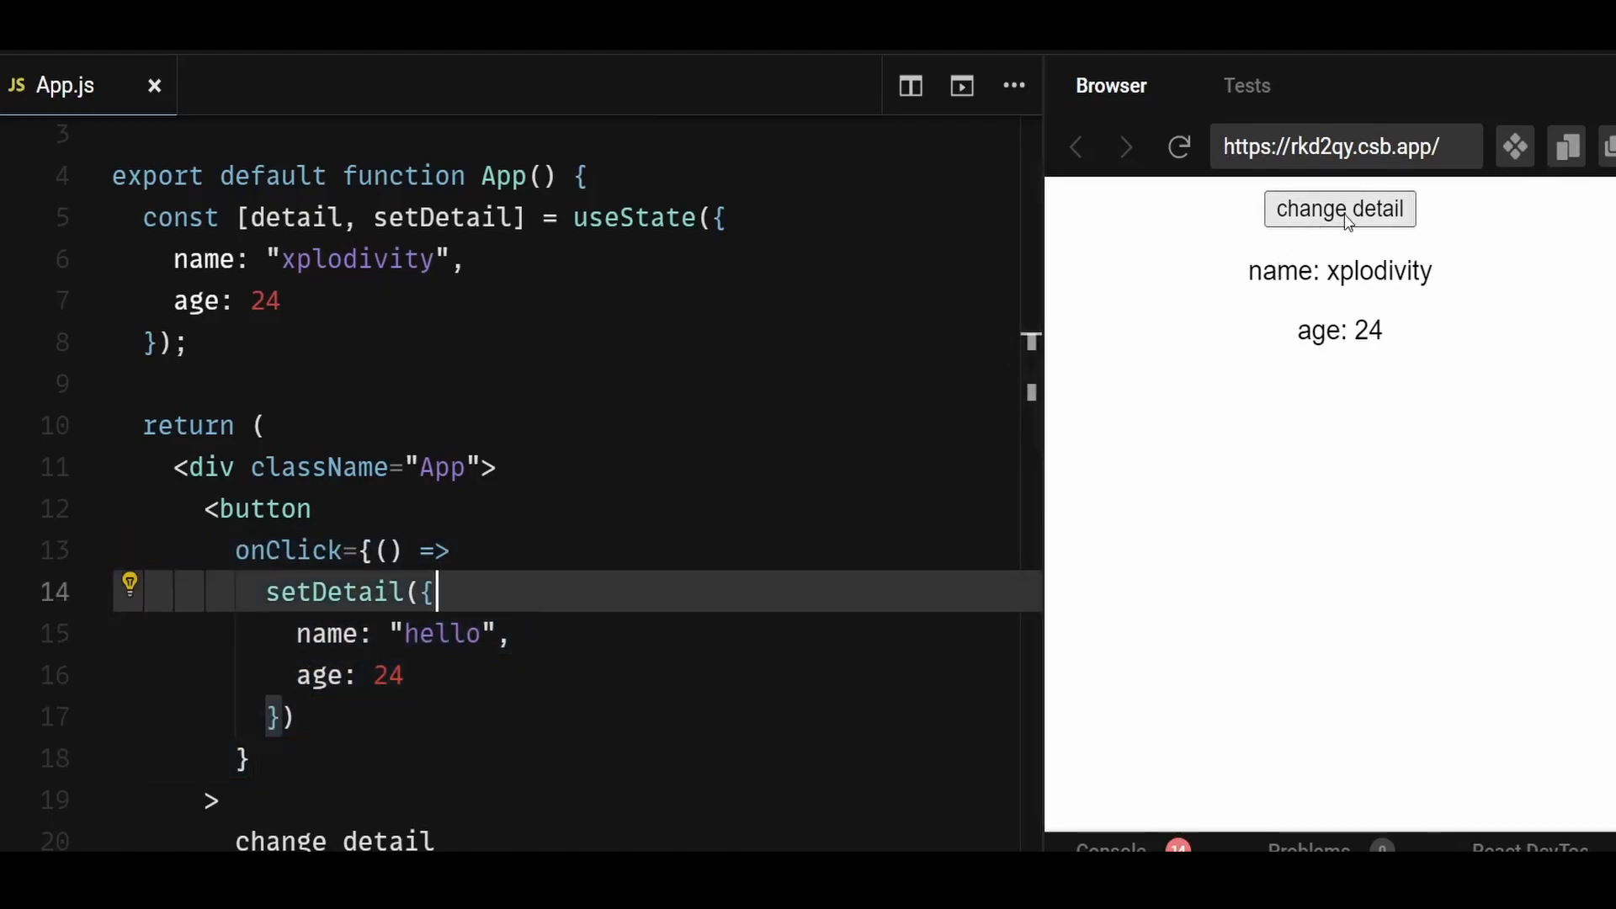
left_click(1339, 208)
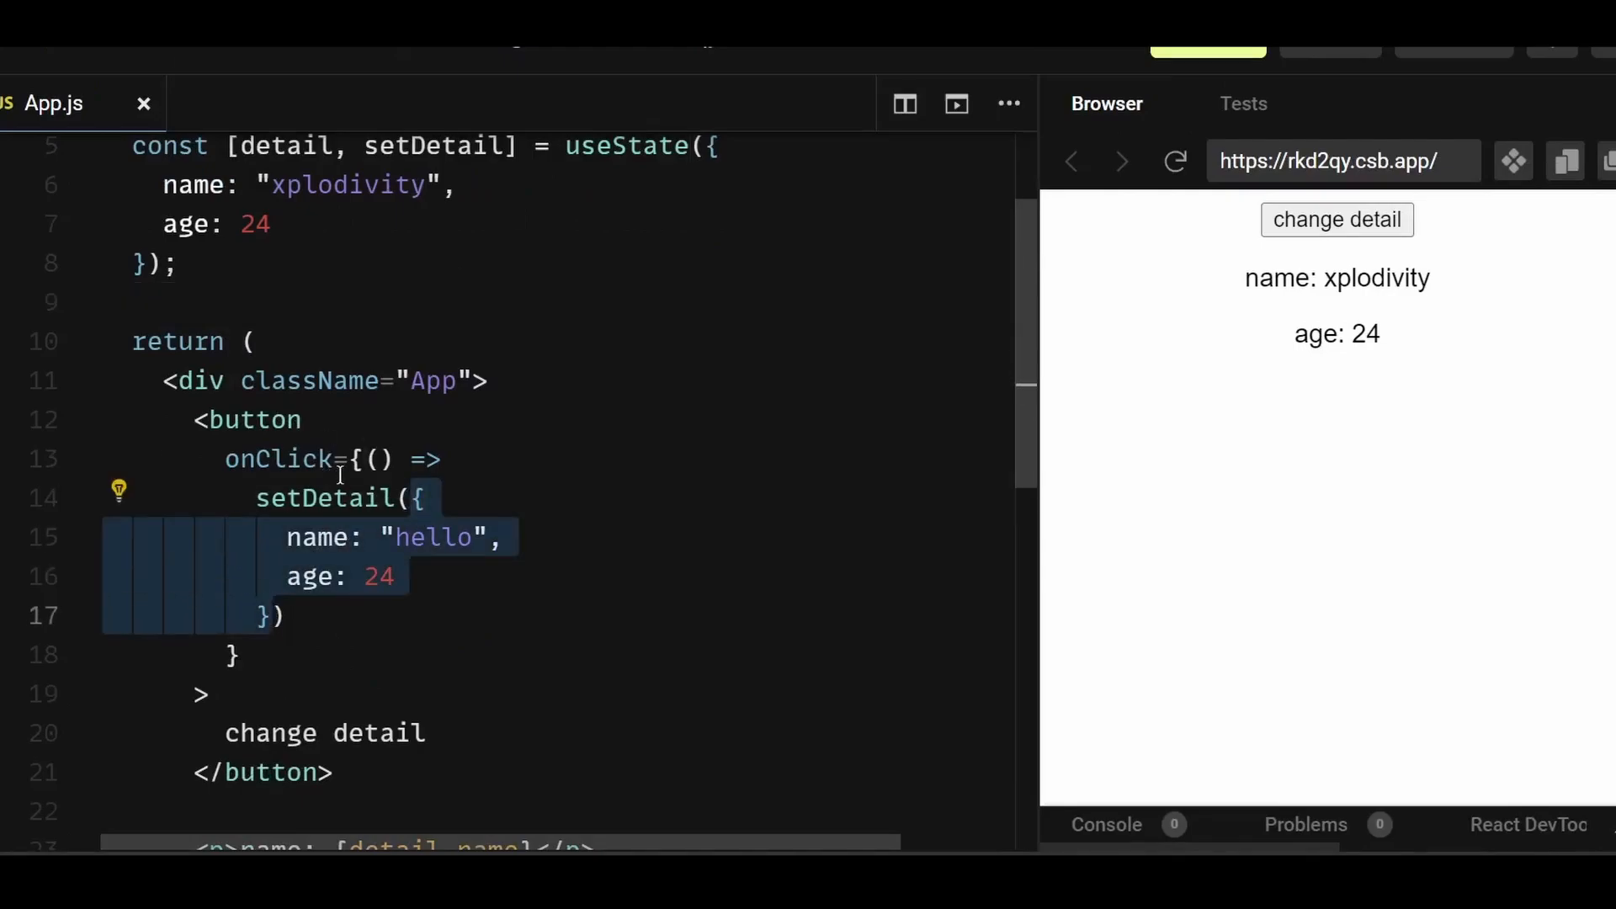
mouse_move(520, 531)
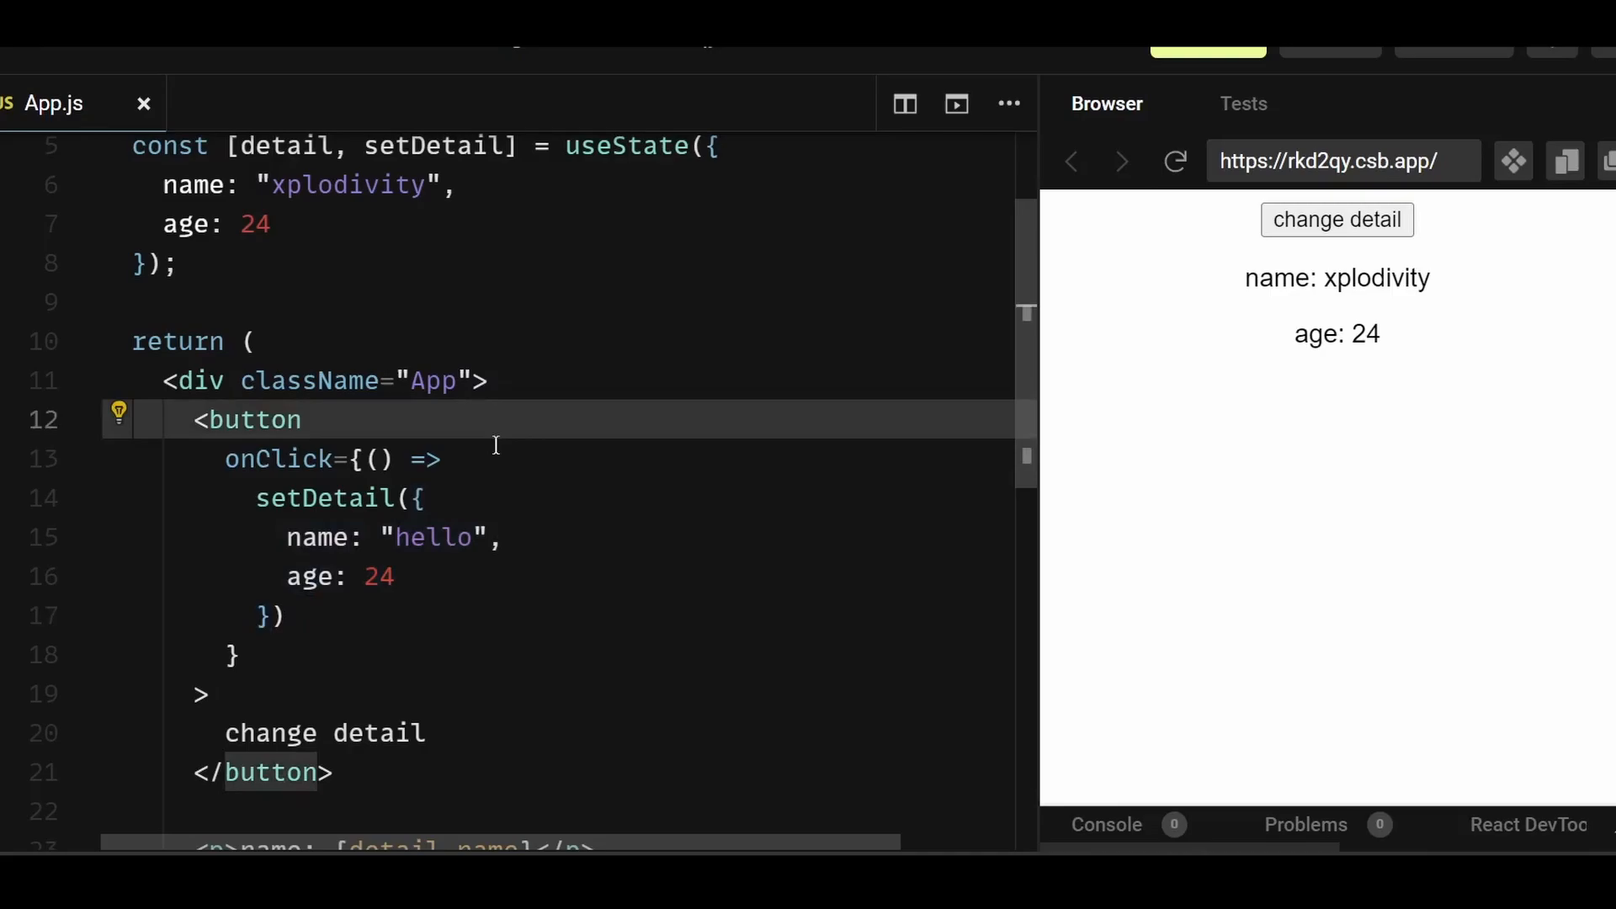
scroll("up", 3)
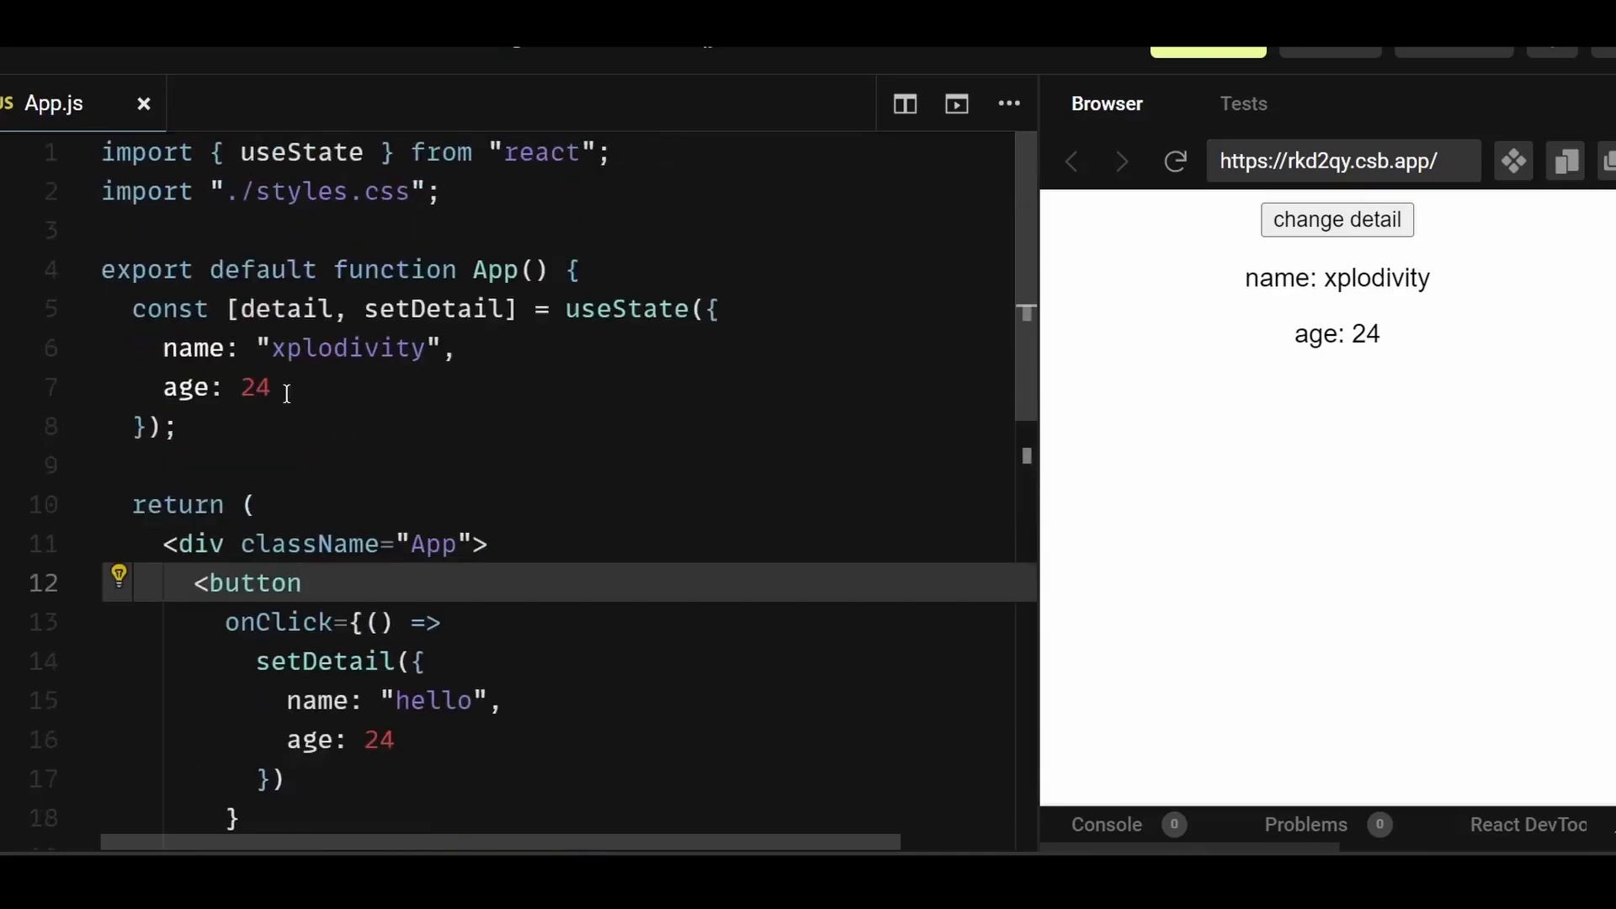
left_click(345, 386)
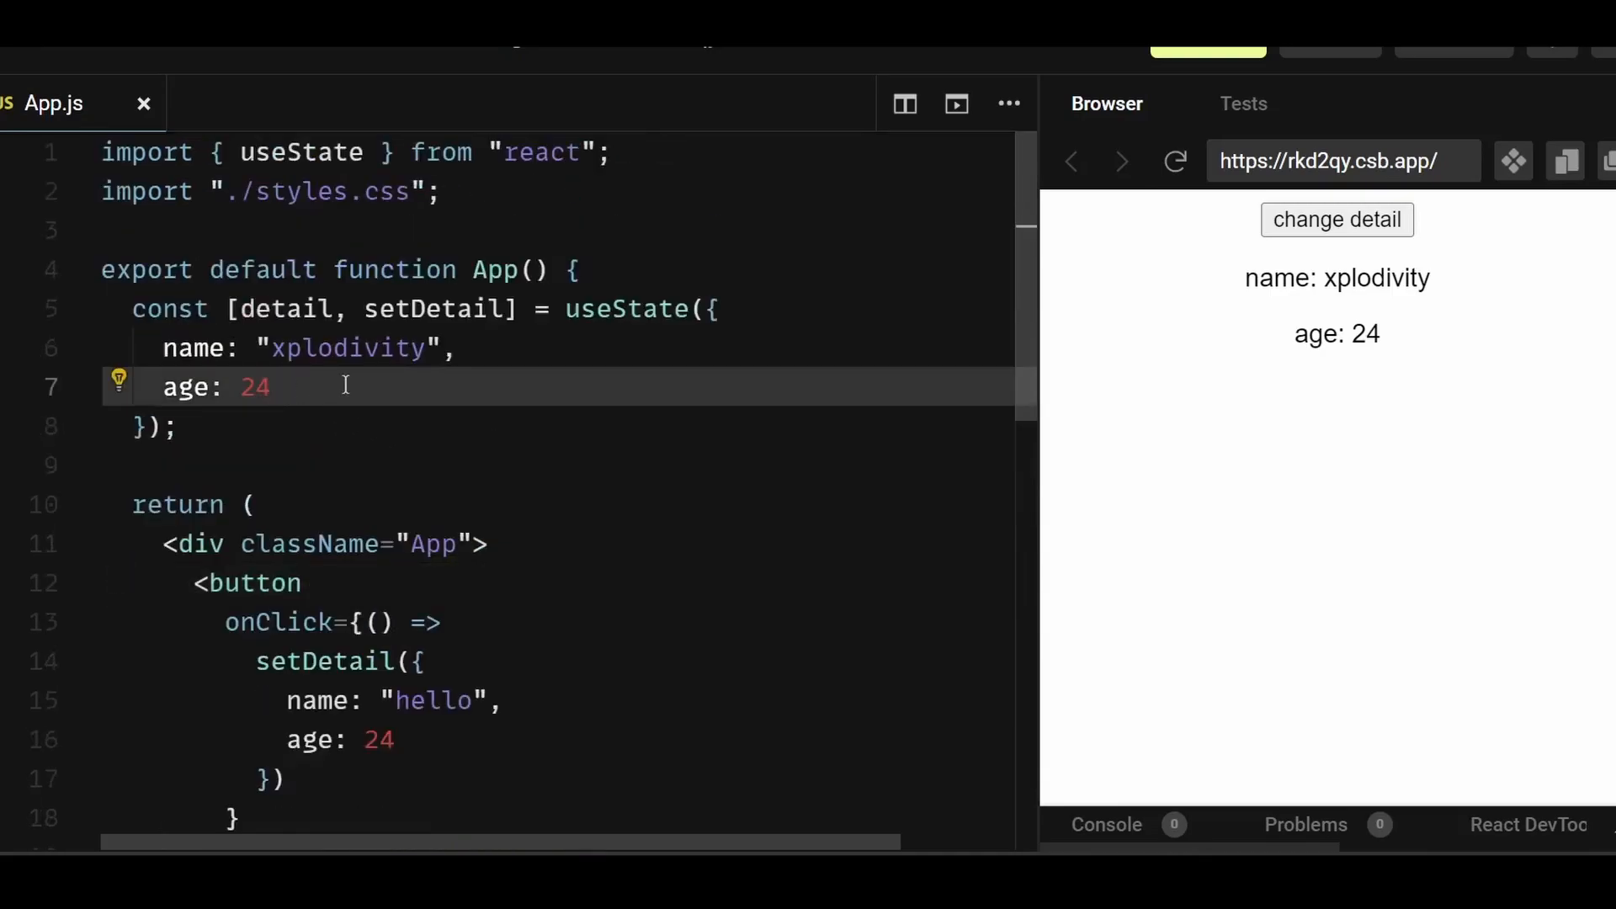
Add platform "youtube" to detail and set platform "twitter" after spreading detail in setDetail
type("platform: \"youtube\"")
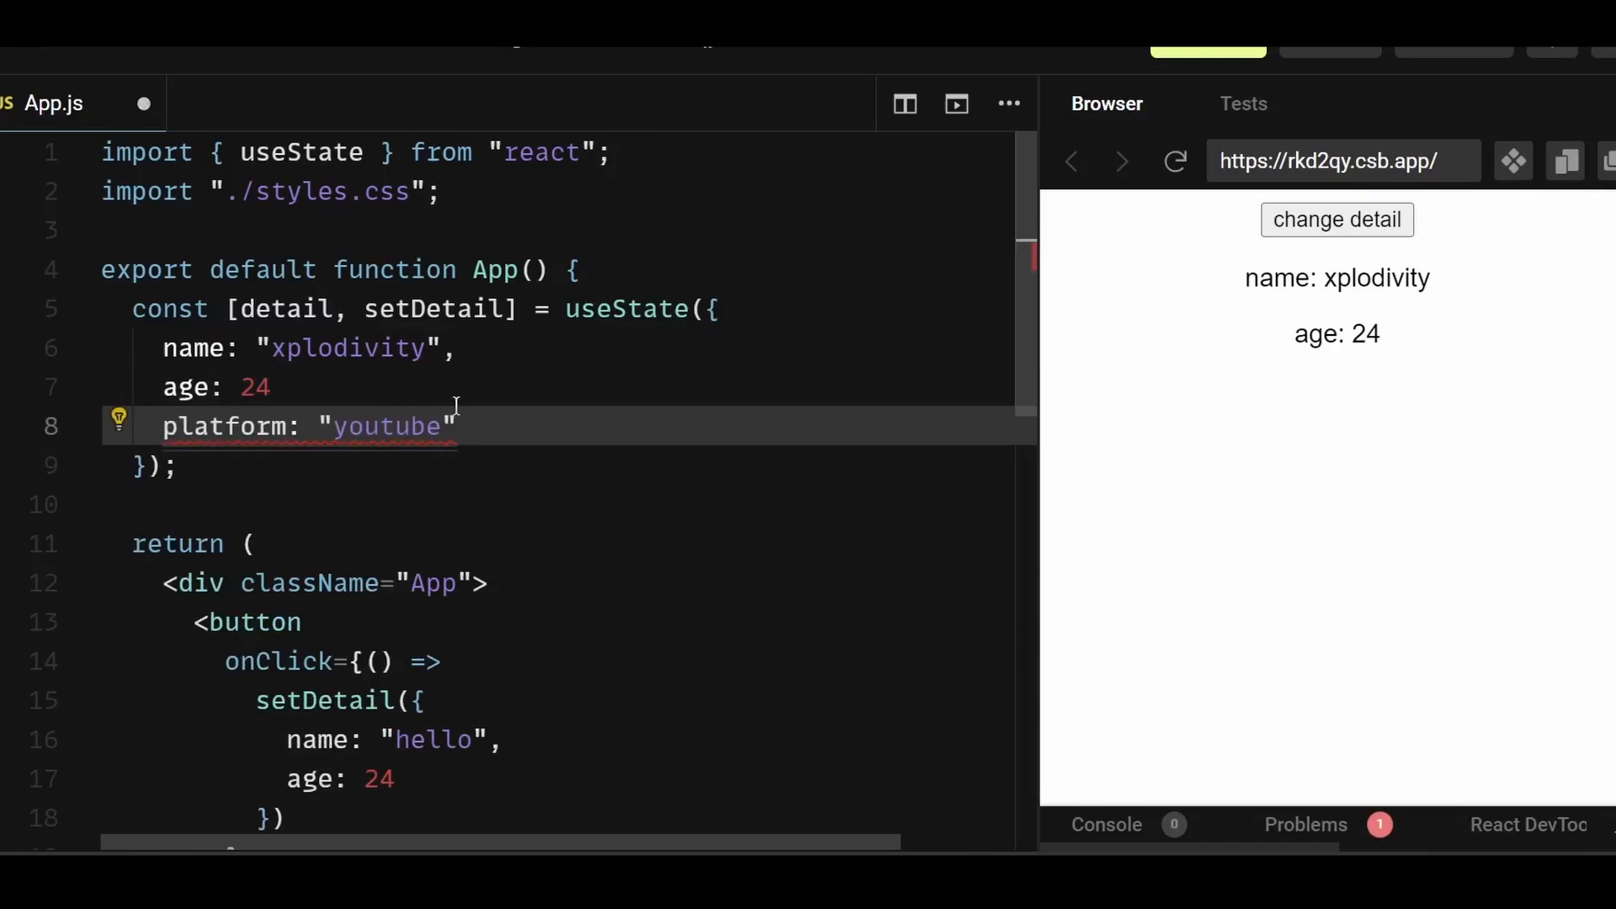
scroll("down", 3)
type("<p>platform: {detail.platform}</p>")
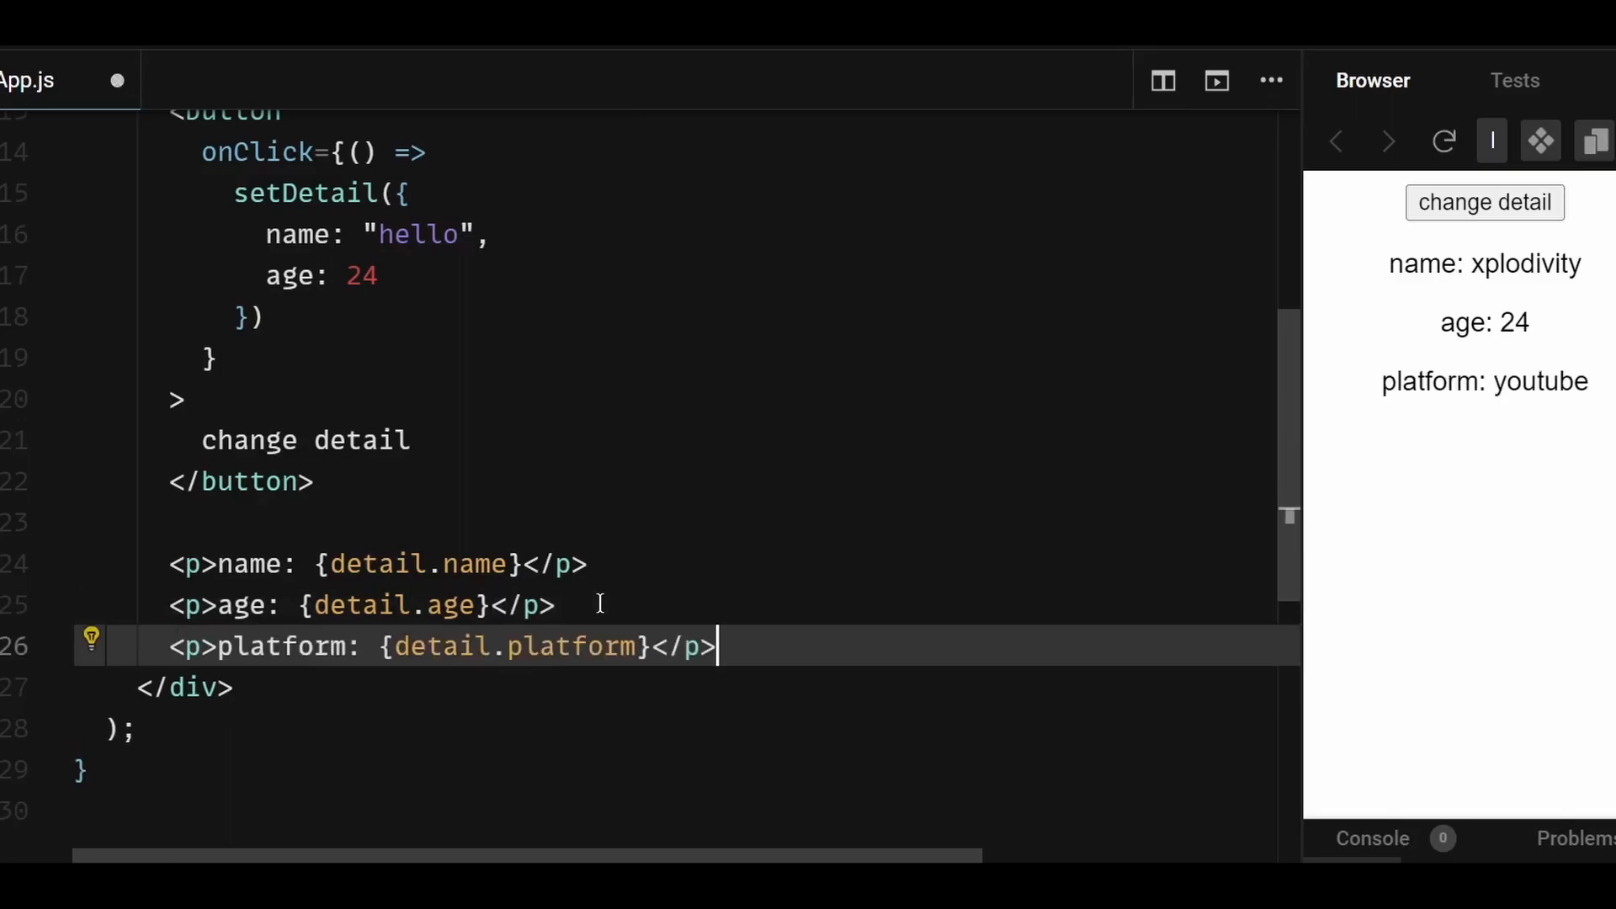
mouse_move(526, 647)
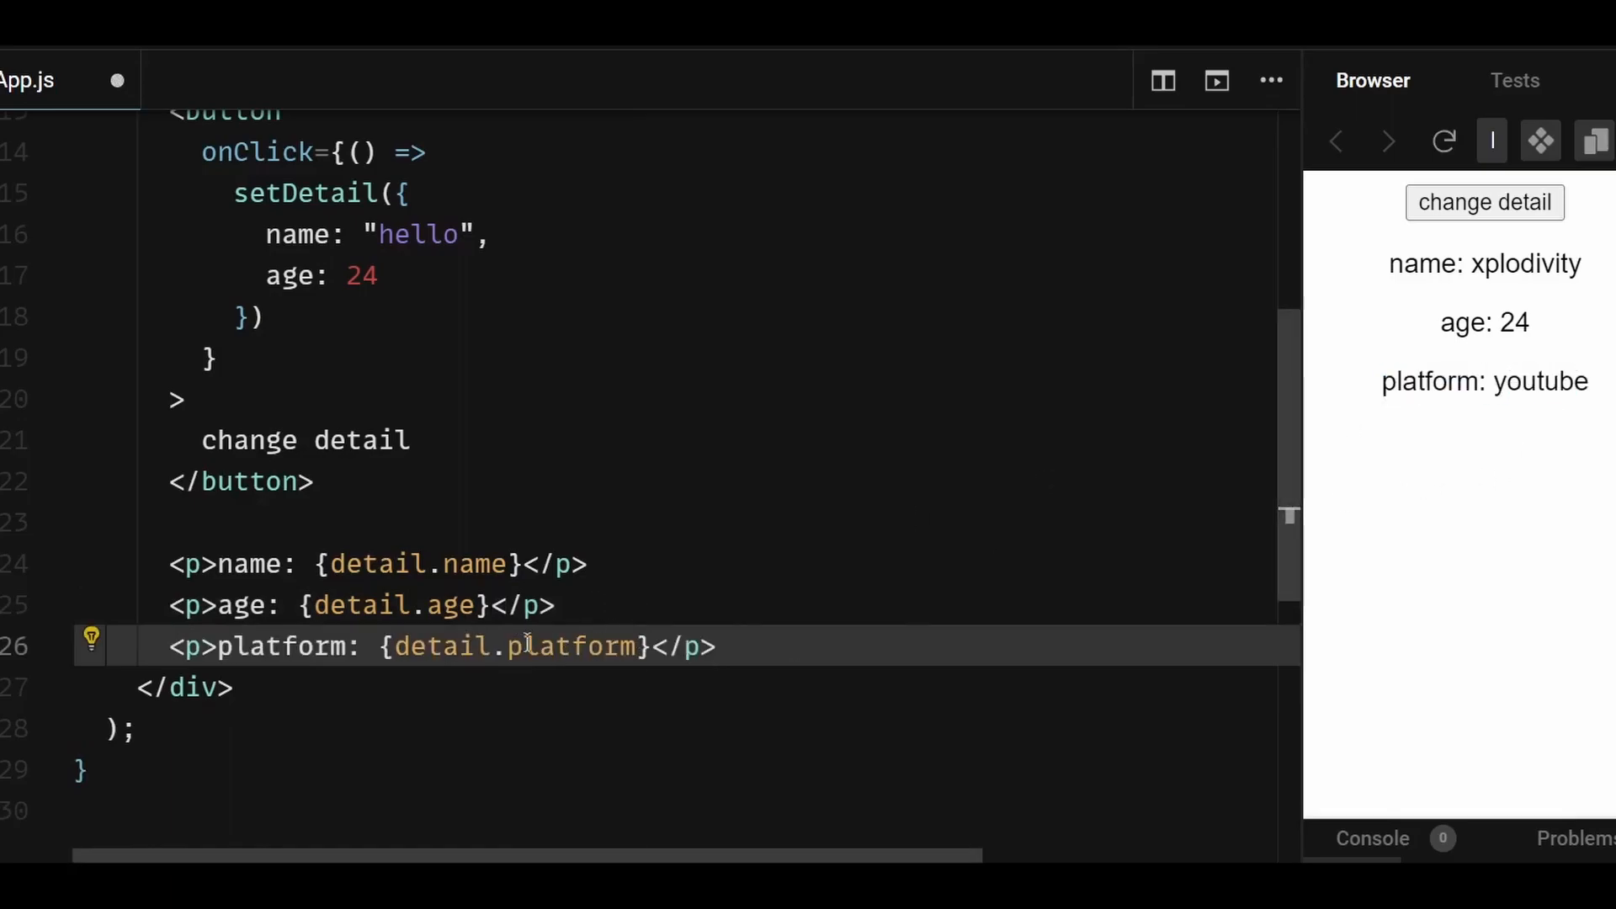
scroll("up", 3)
type("platform: '")
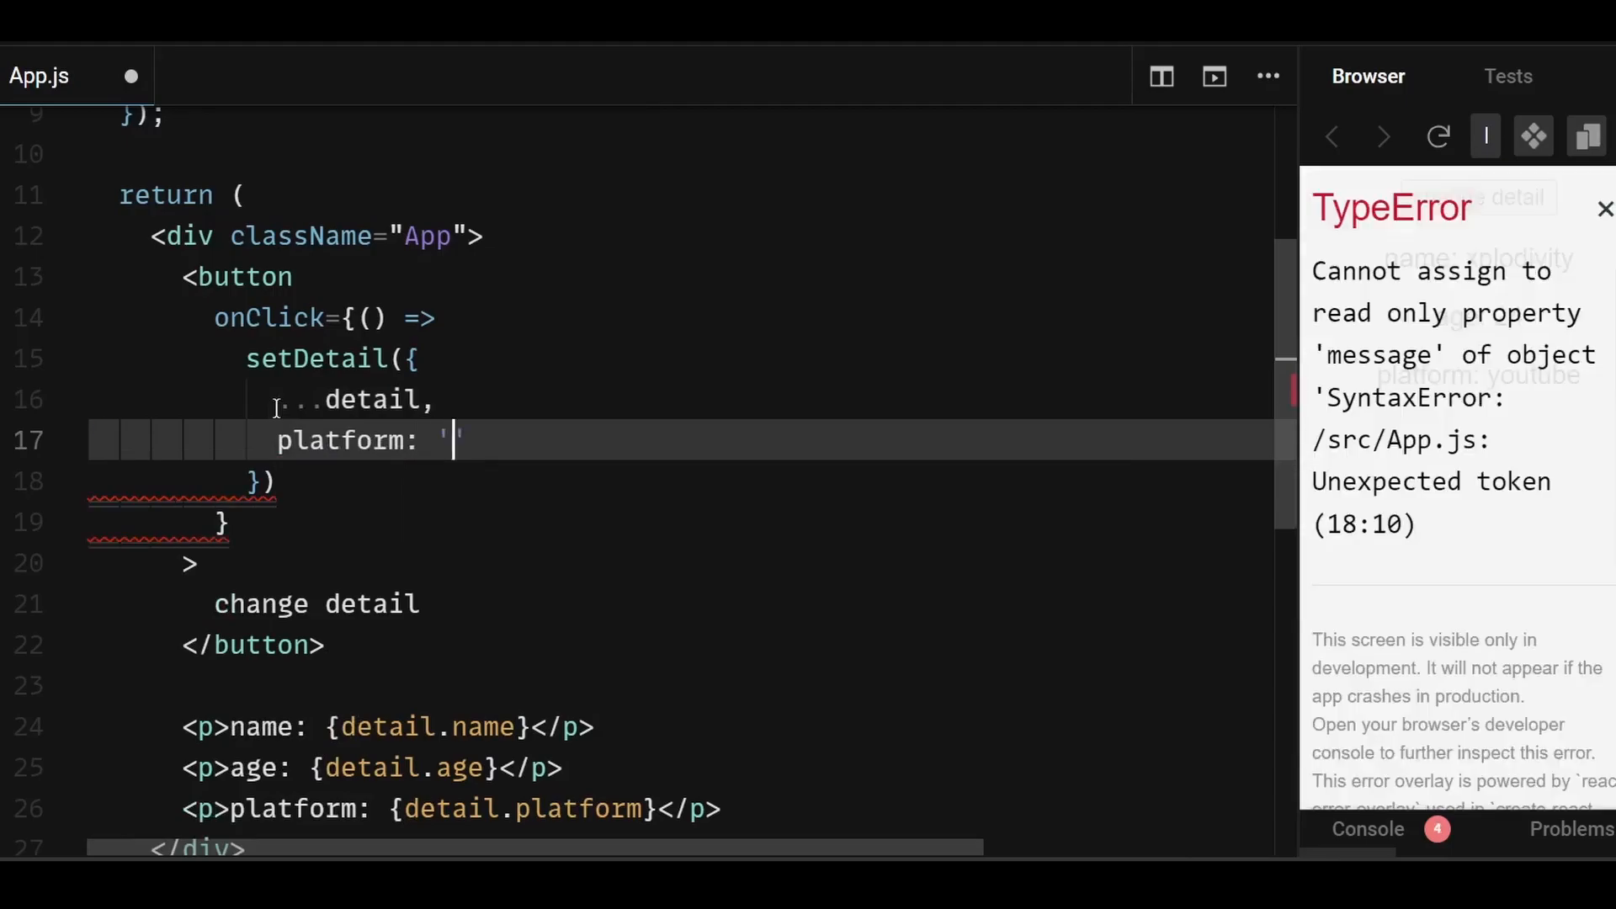
type("twitter\"")
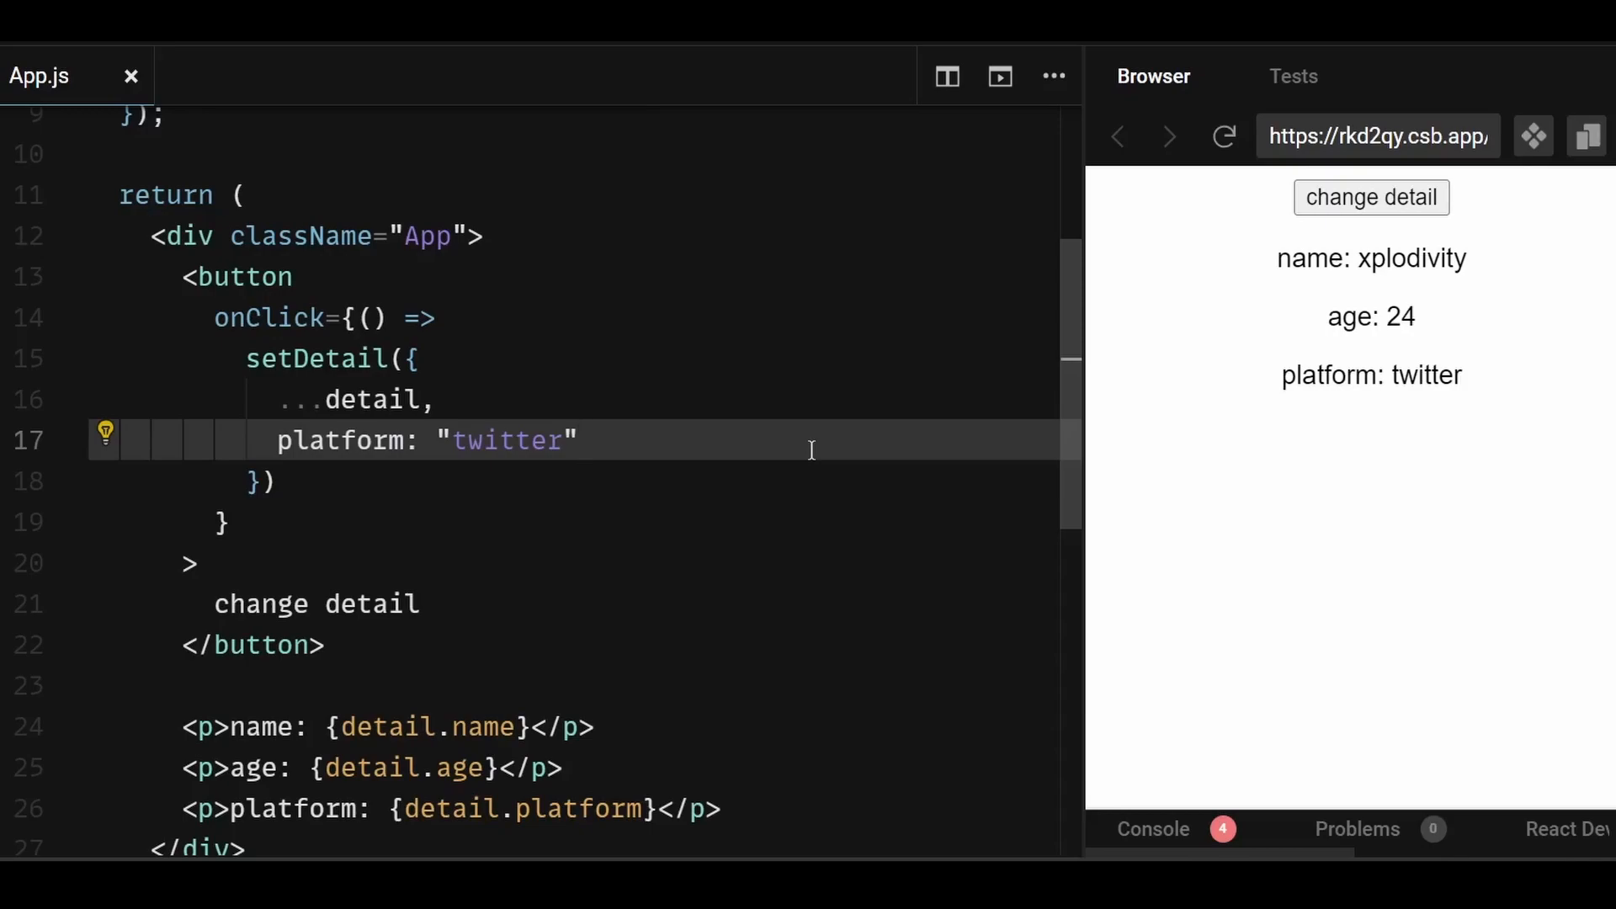
left_click(580, 441)
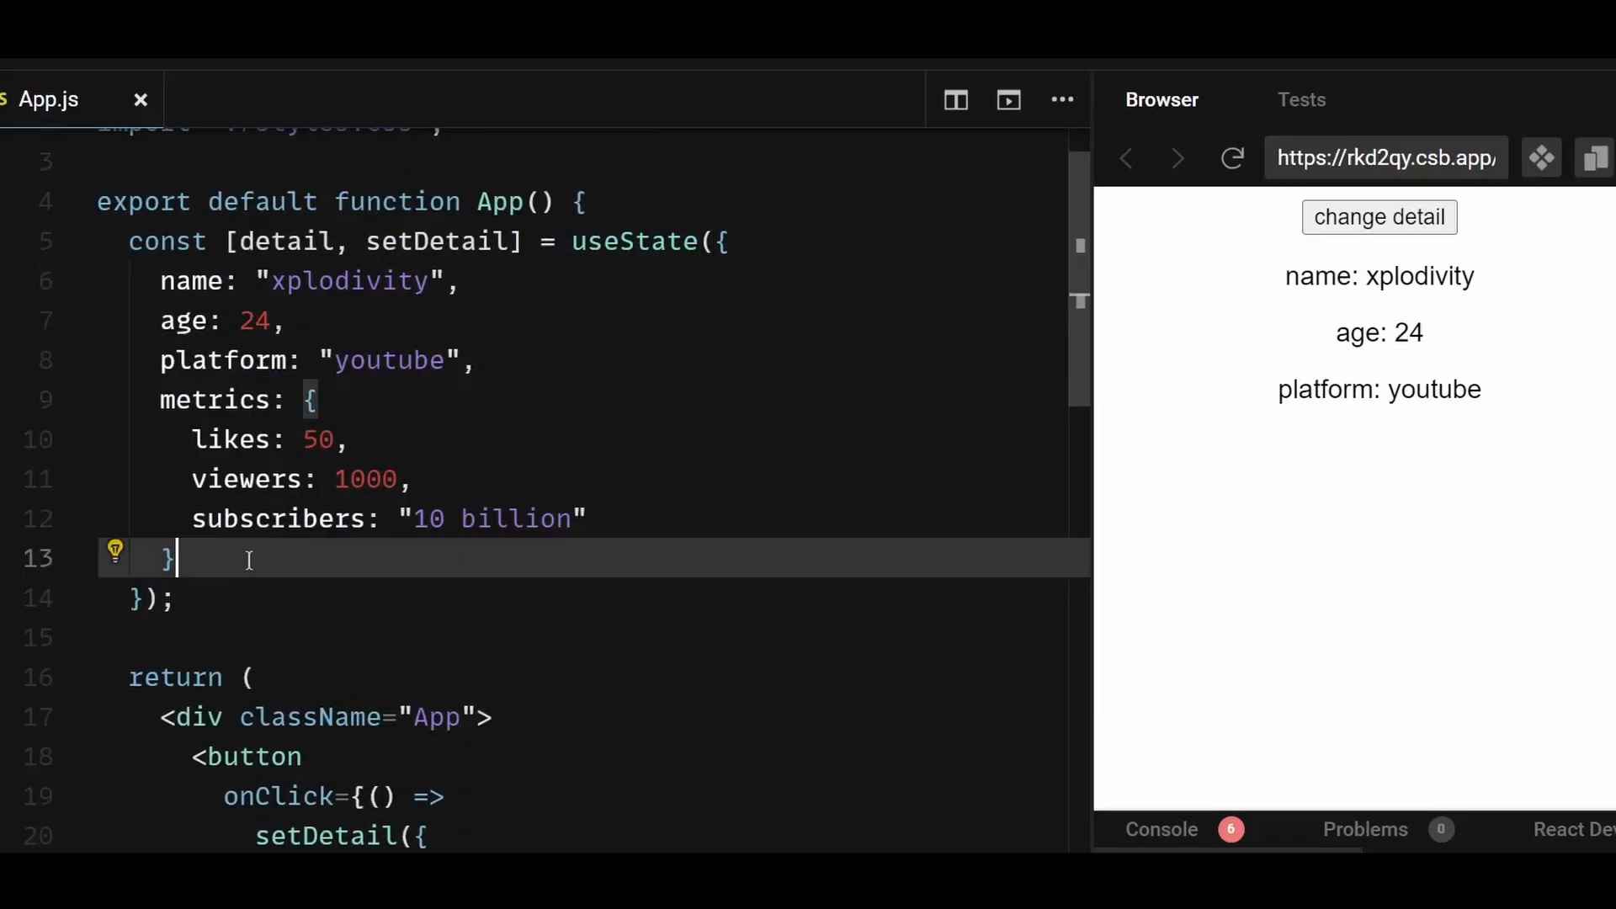
Add metrics: { ...detail.metrics, subscribers: "5 billion" } inside setDetail
scroll("down", 3)
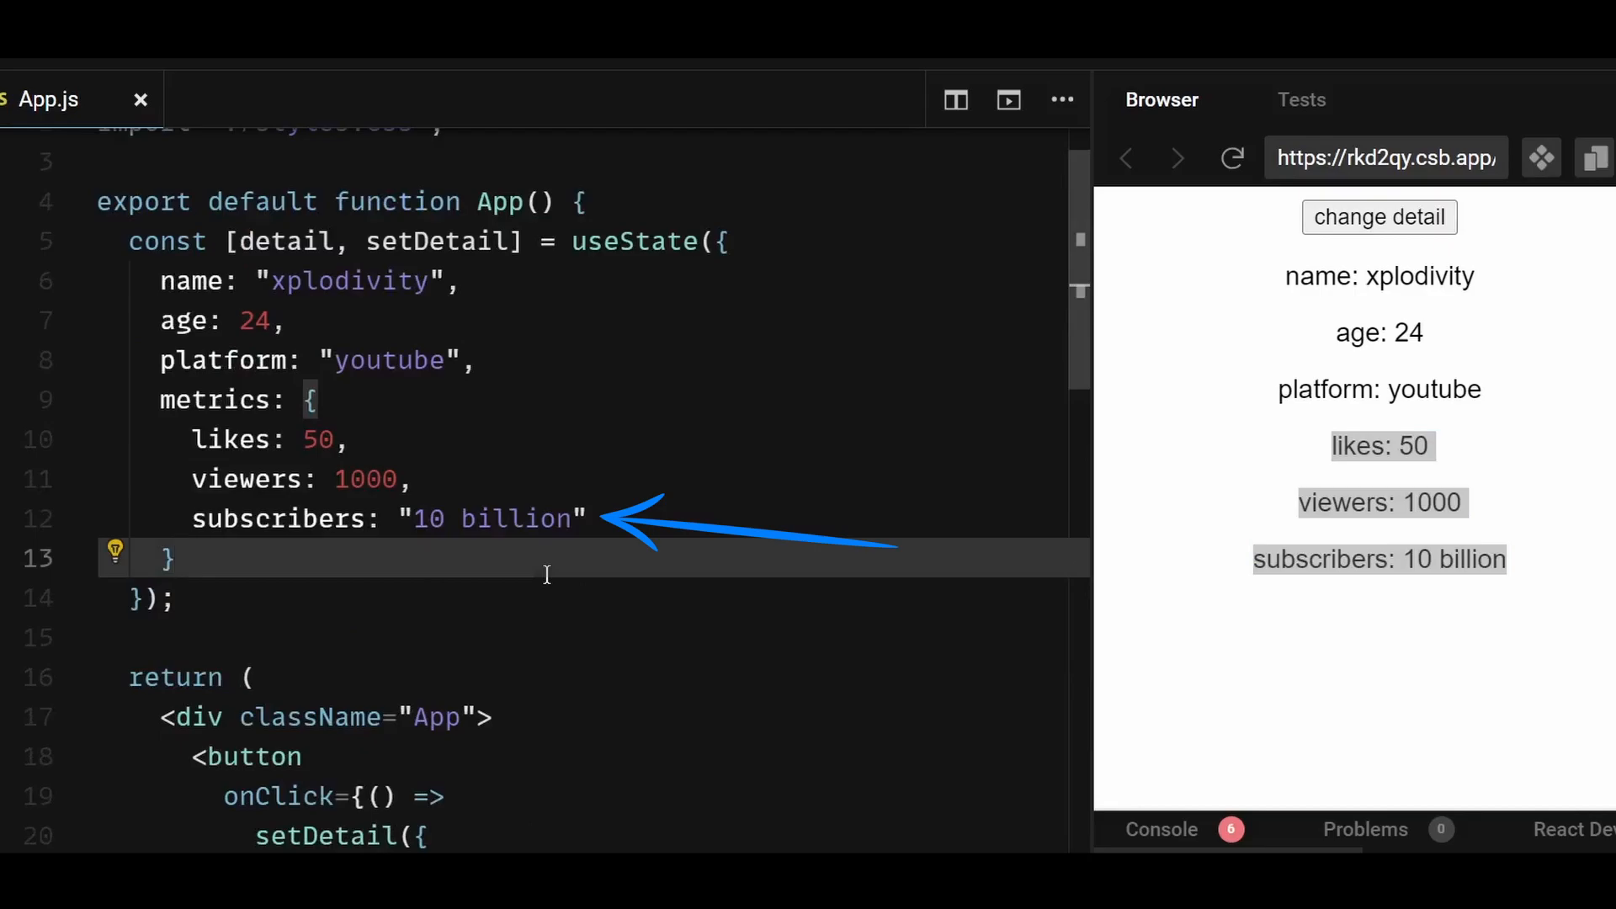
scroll("down", 3)
type("...detail,")
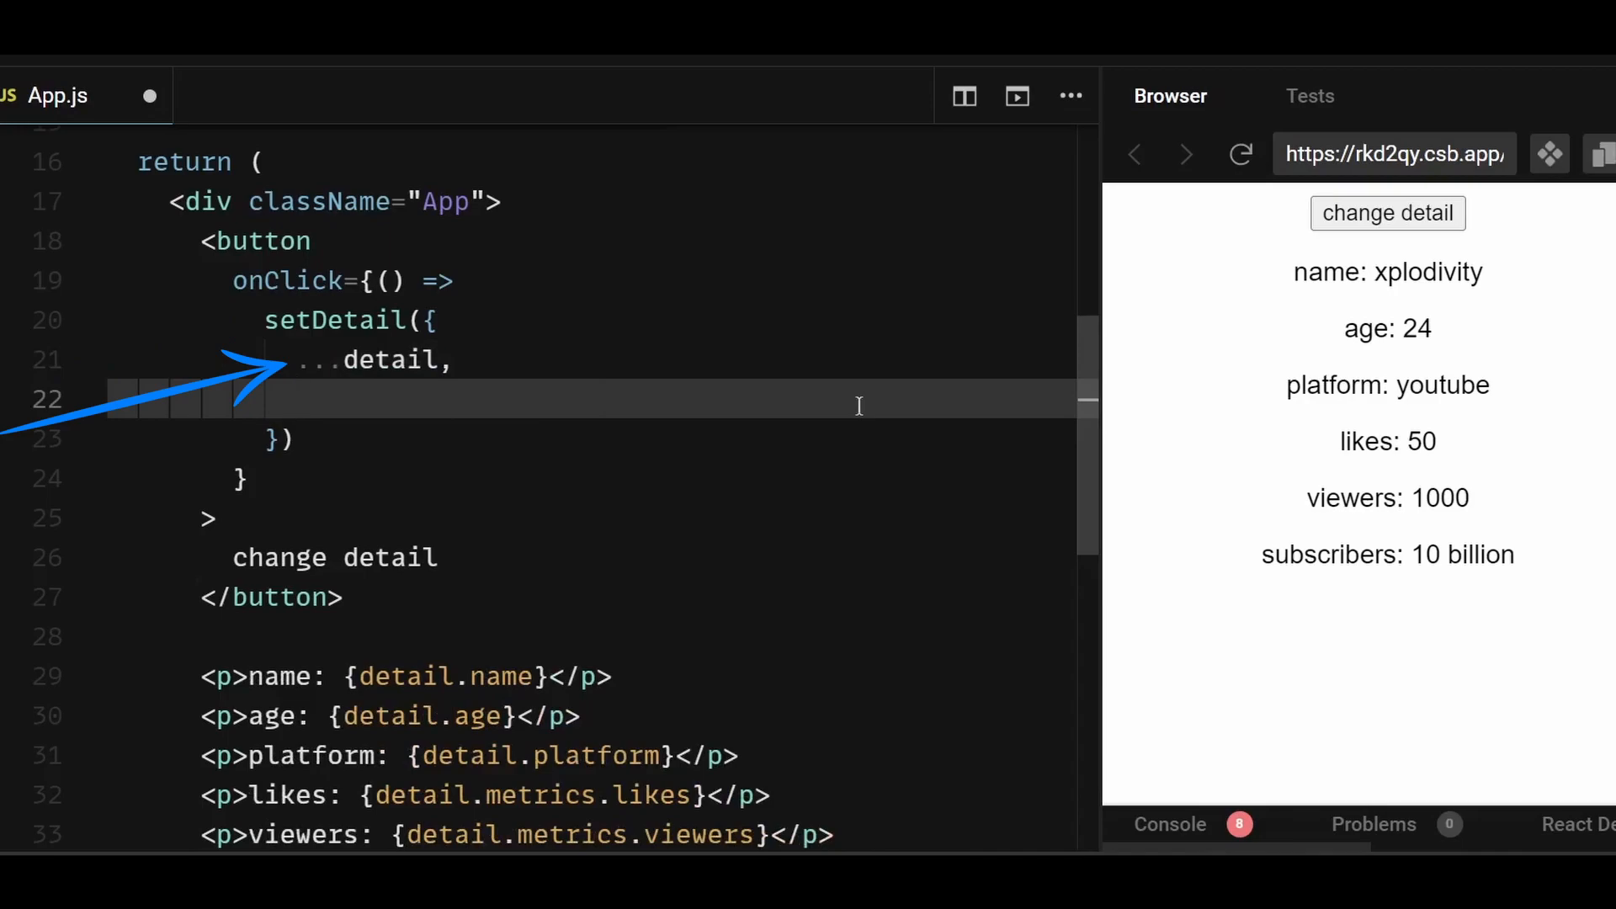
type("metrics: {}")
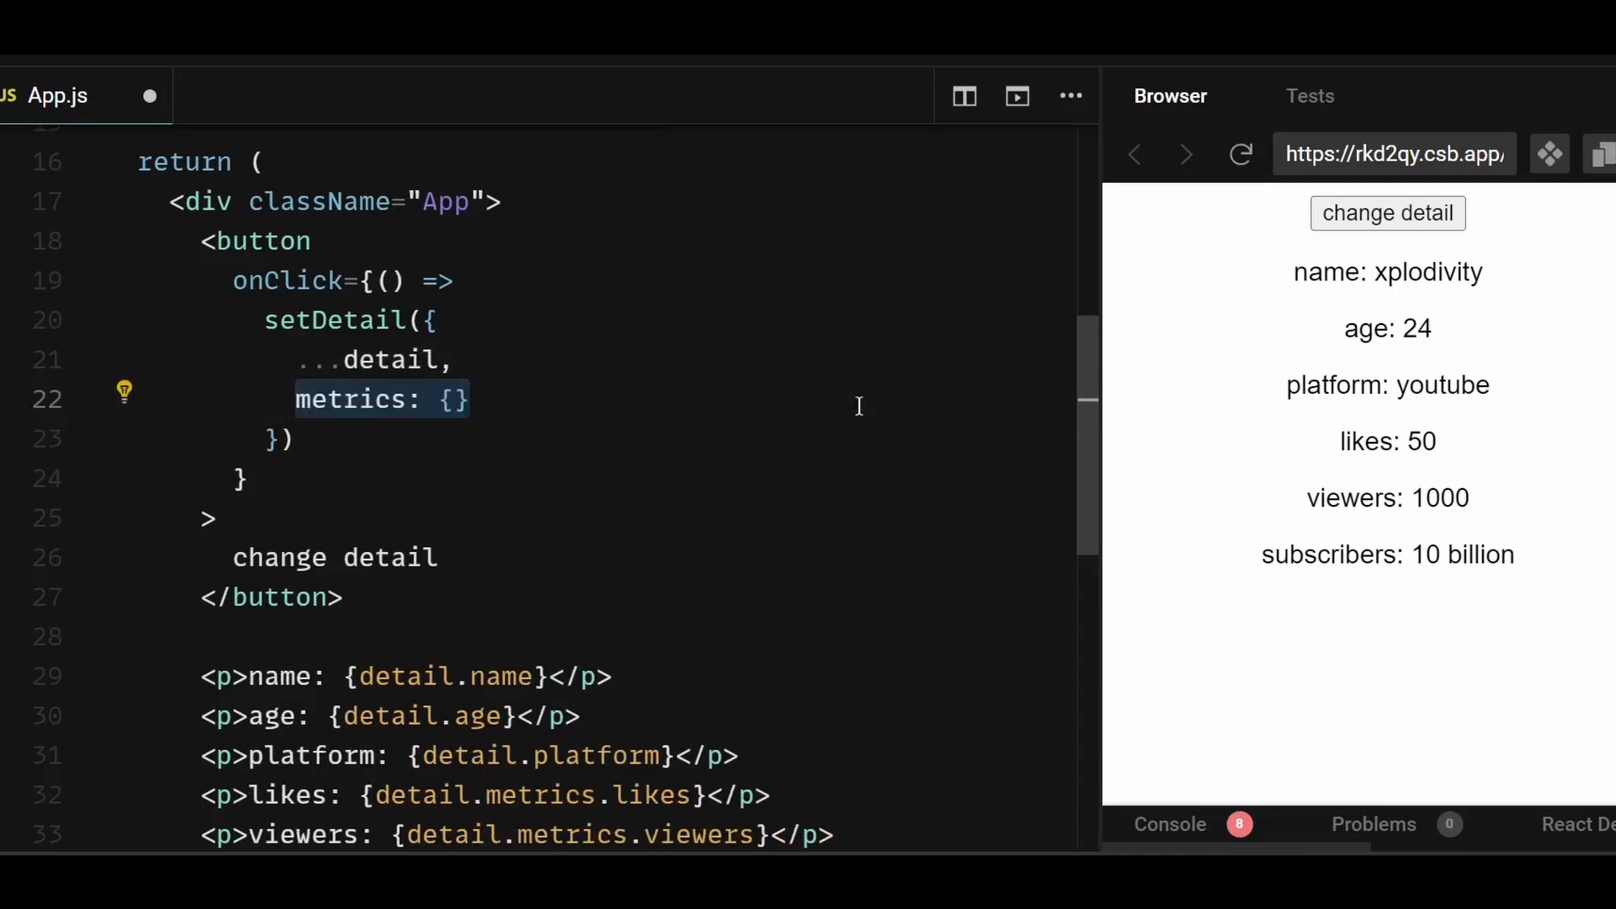
key("Enter")
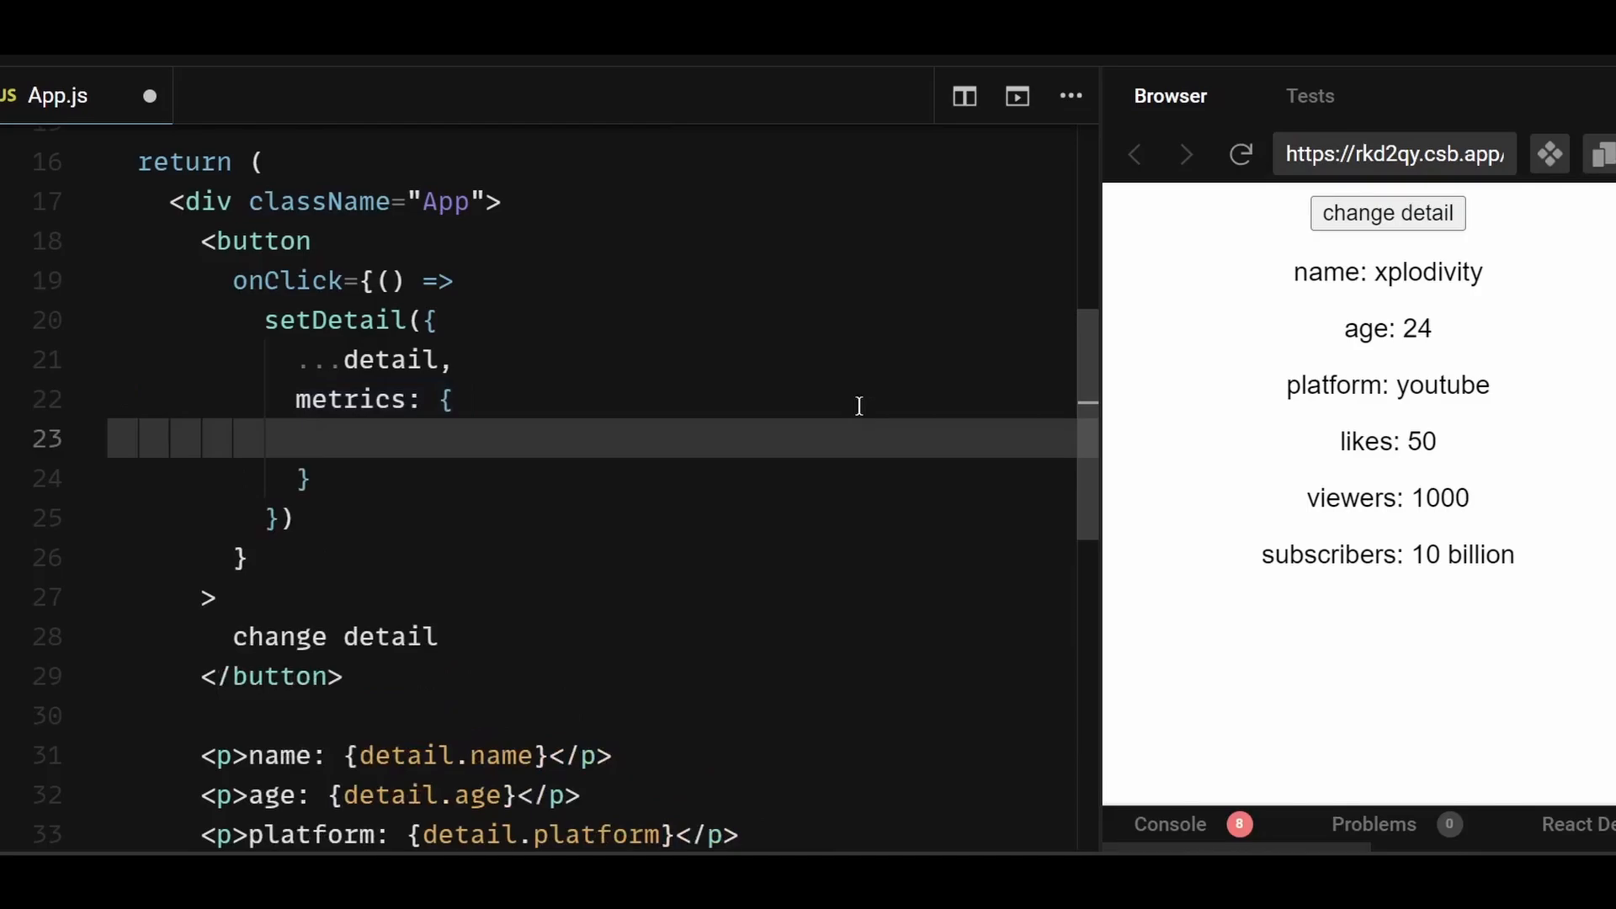
type("...detail.metrics,")
type("subscribers:")
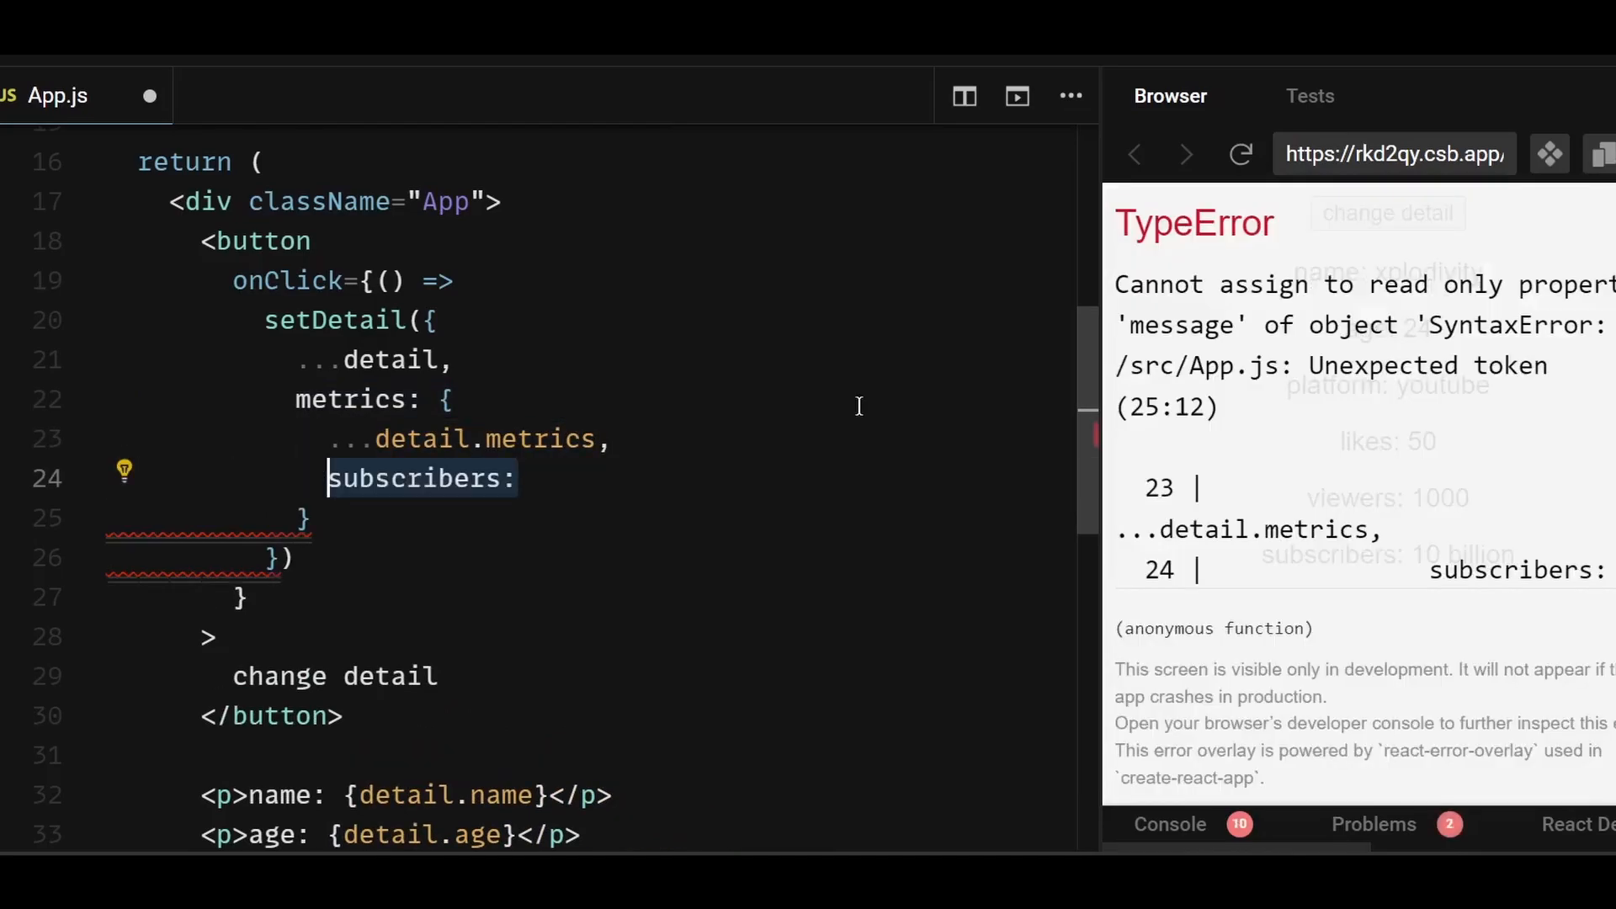
type("\"5 billion\"")
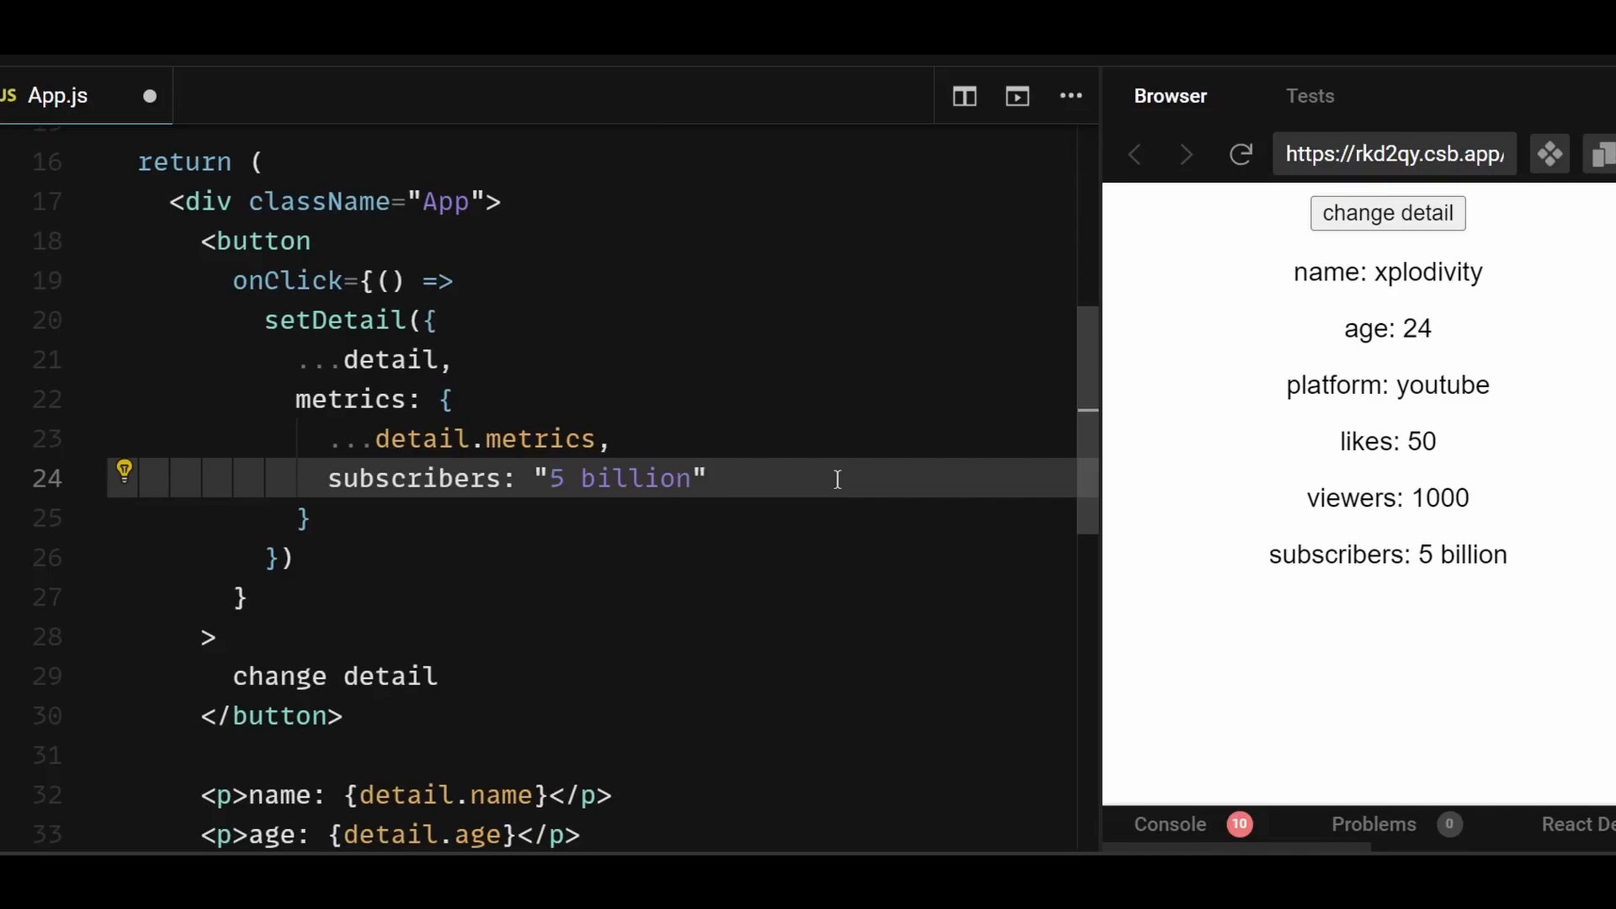
left_click(707, 478)
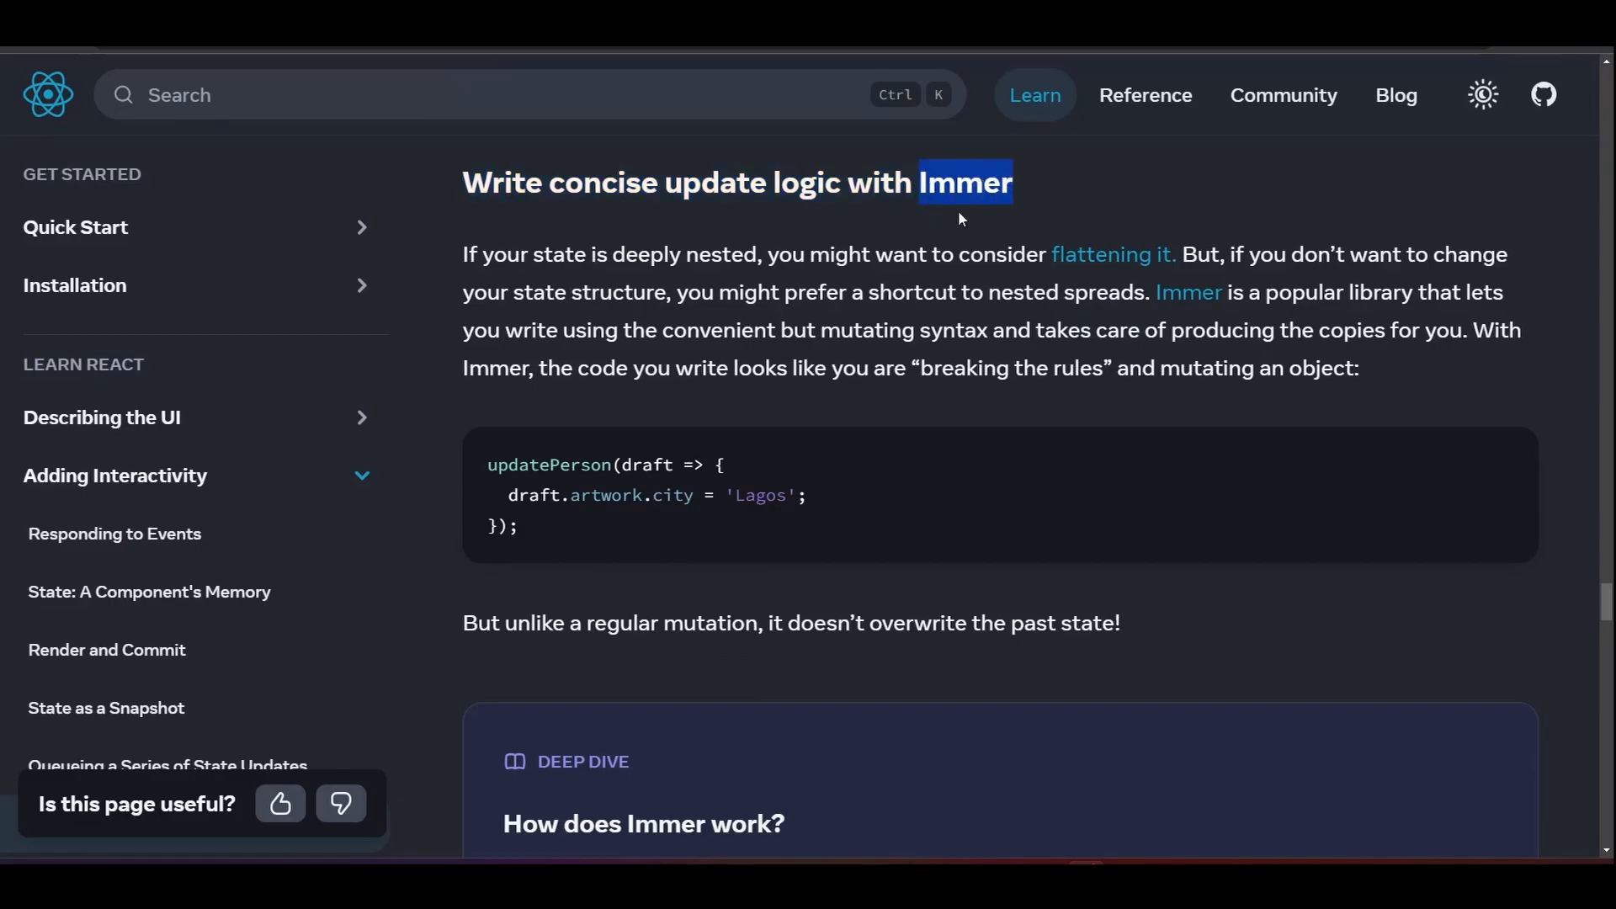
Scroll the react.dev guide down to 'Write concise update logic with Immer'
scroll("down", 3)
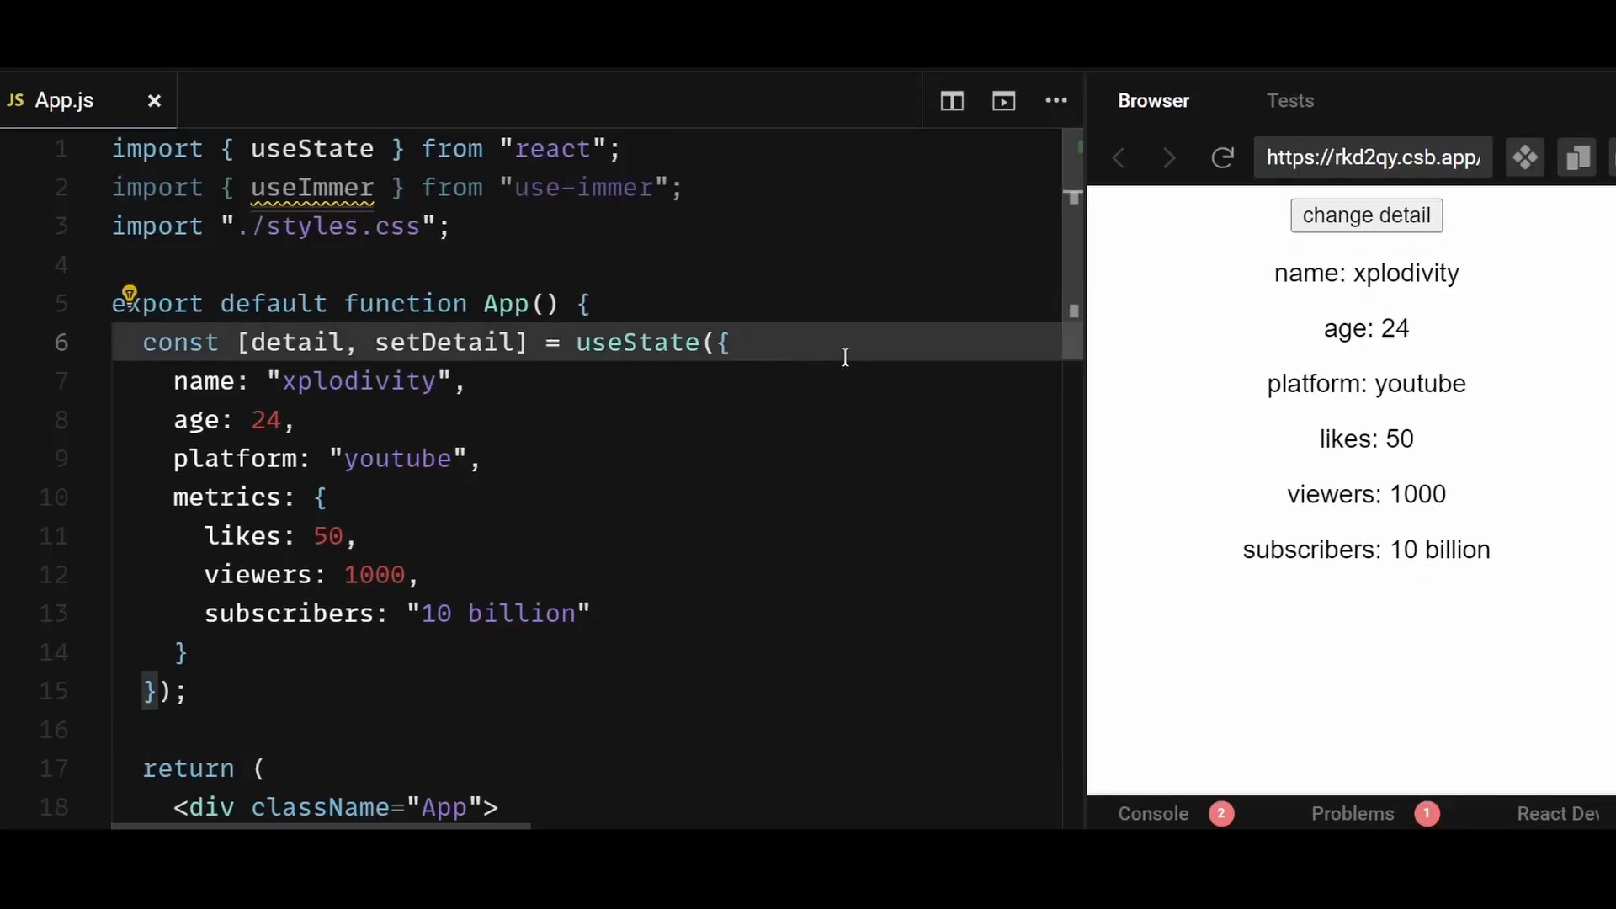
Import useImmer and rewrite setDetail as a draft setting metrics.subscribers to "6 billion"
type("useImmer")
type("setDetail((draft")
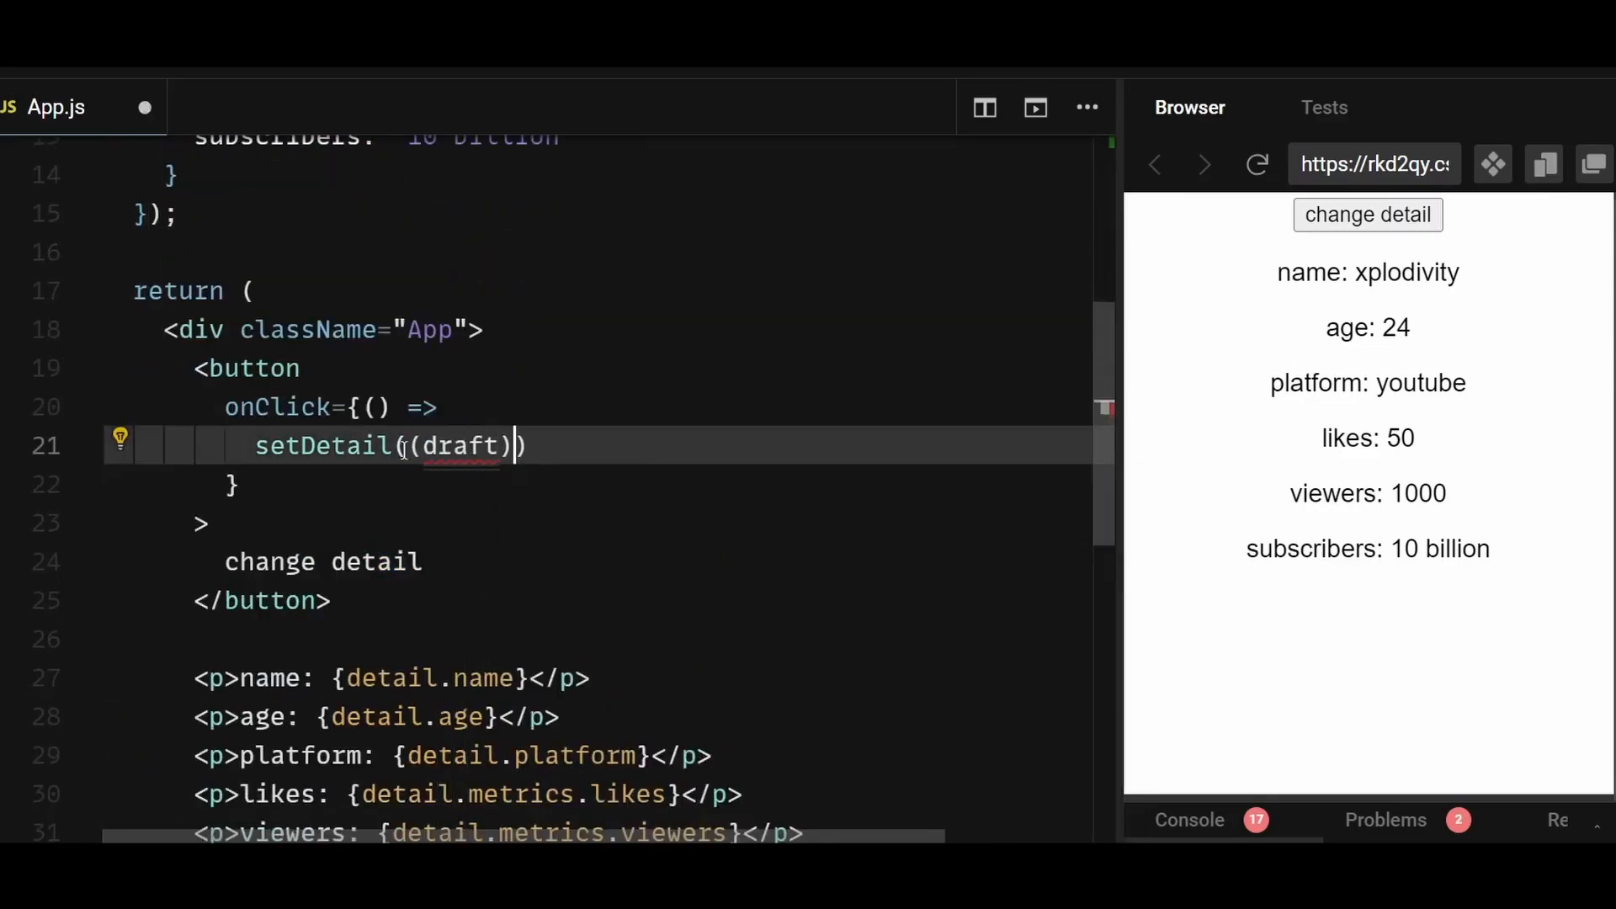
type("=> {")
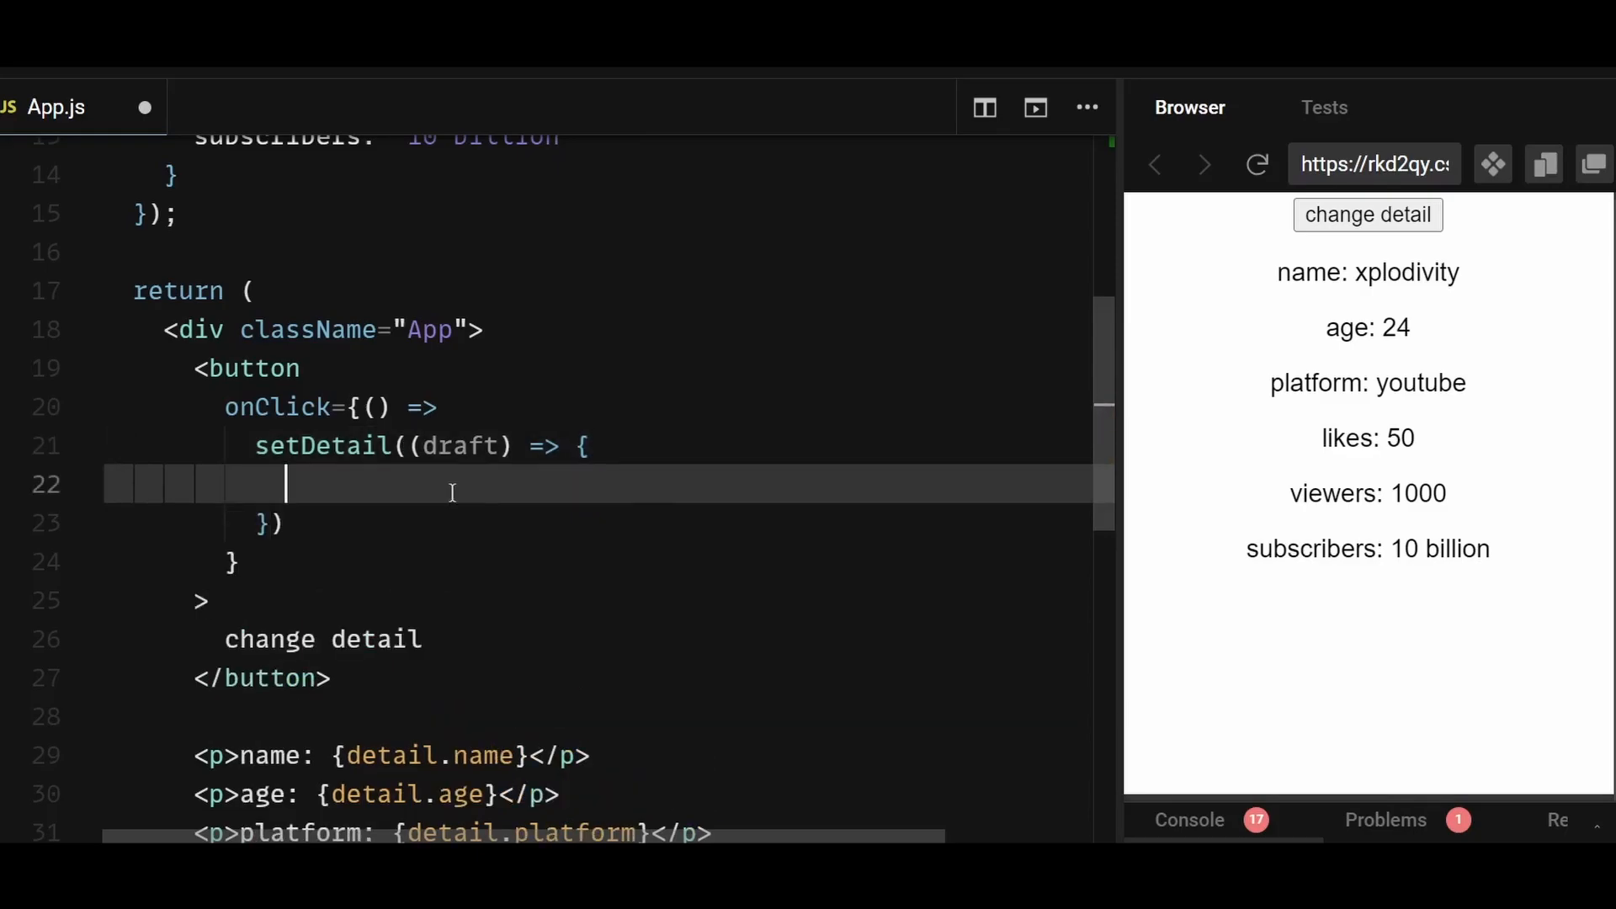
type("draft.metrics.subscribers = \"\"")
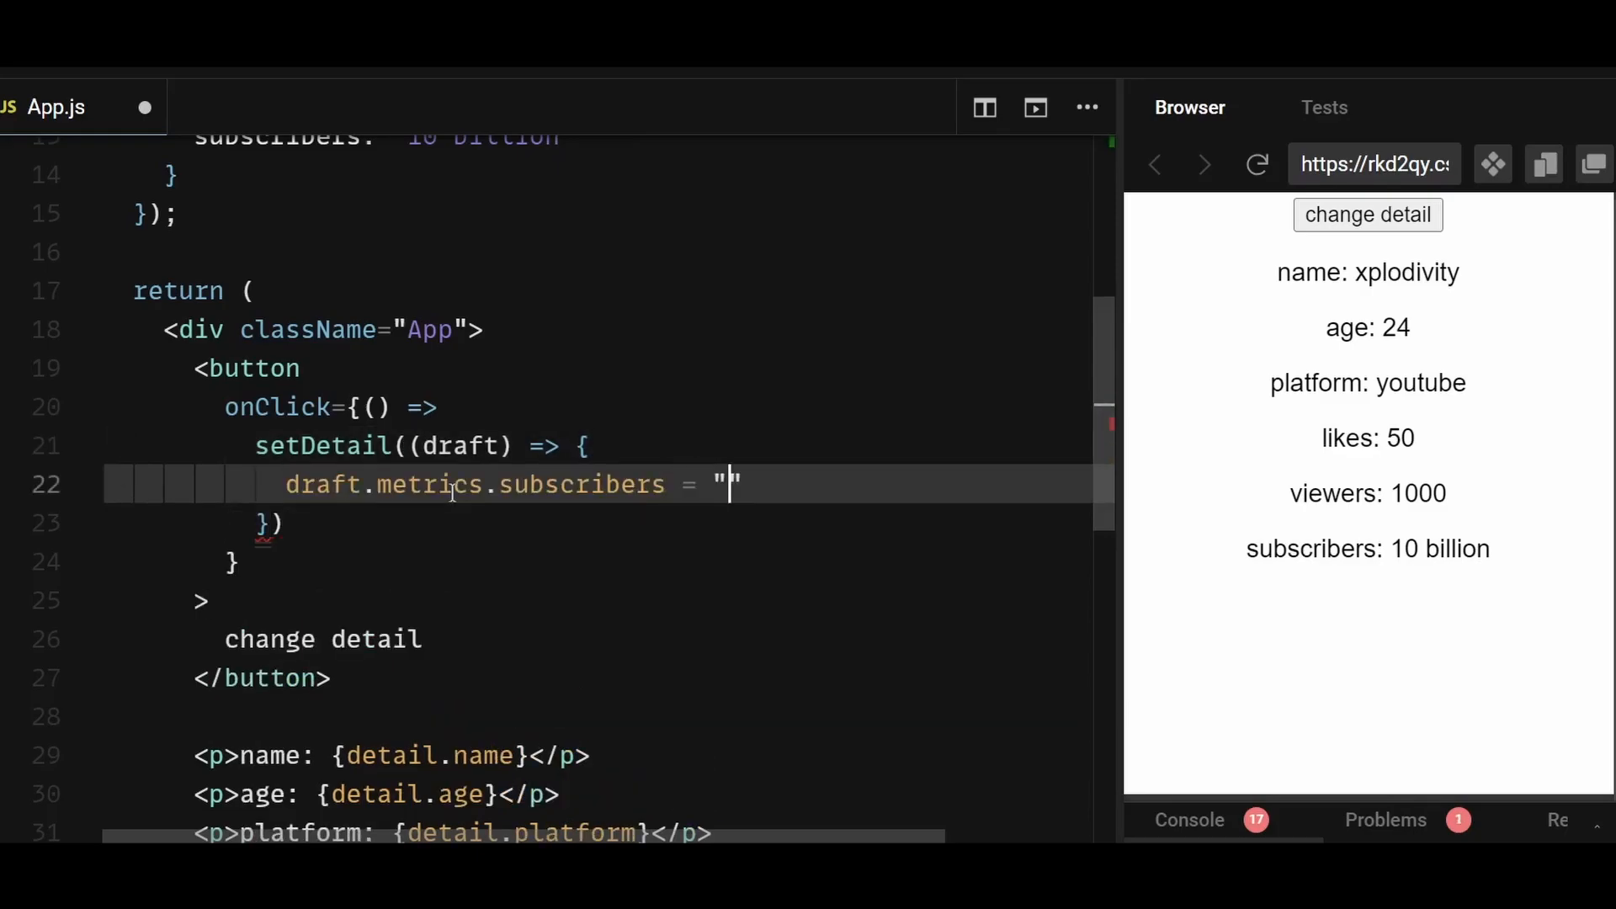
type("6 billion\";")
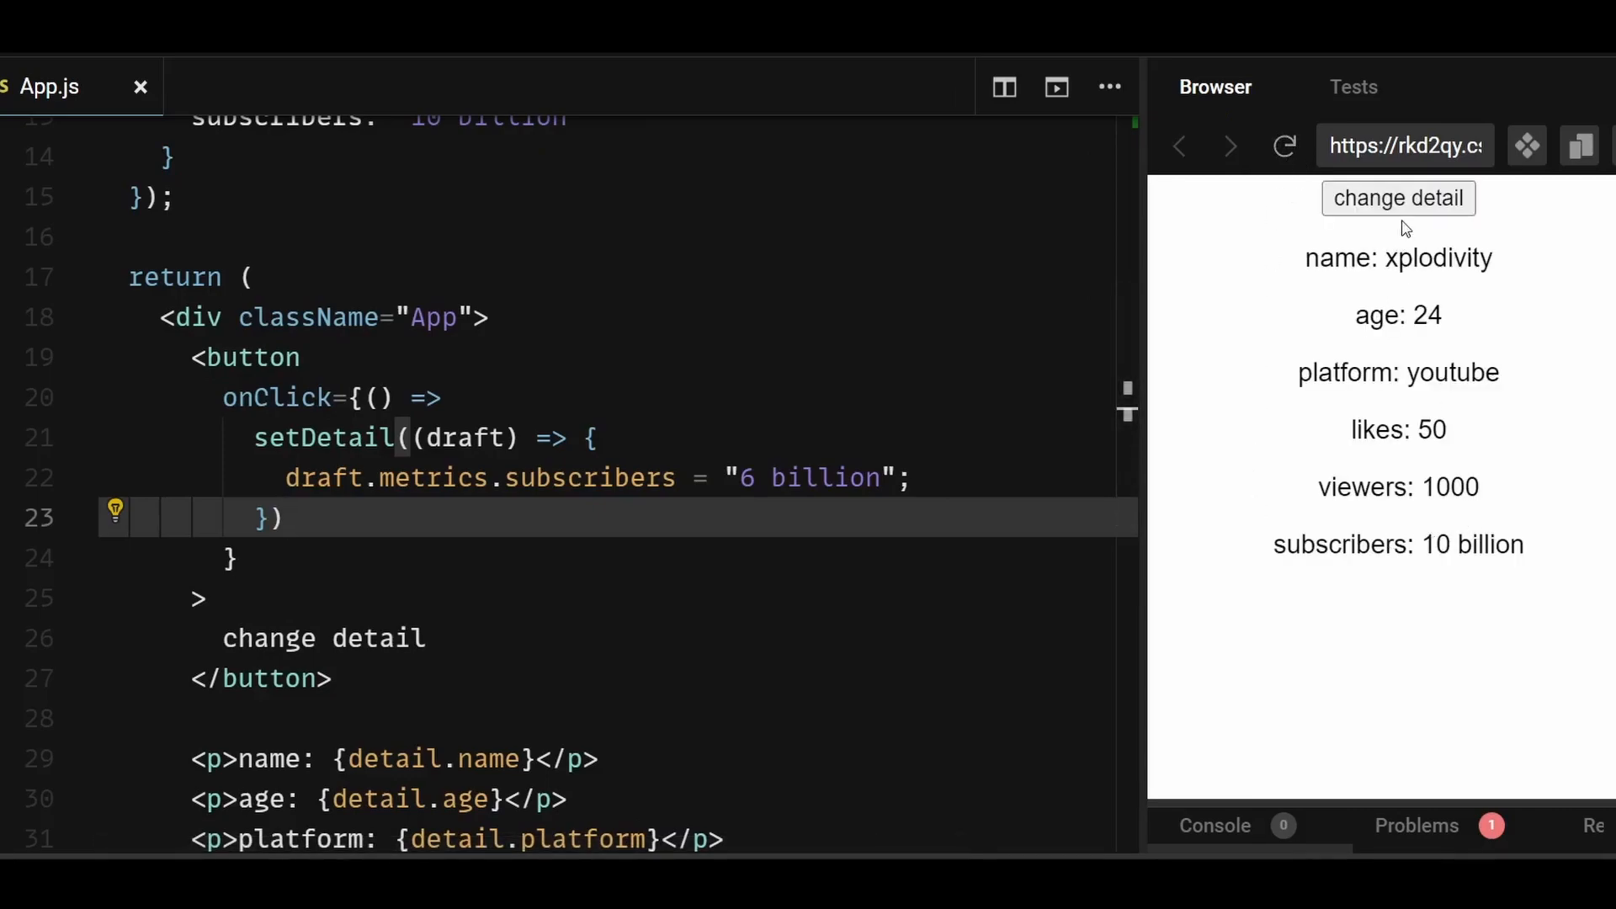
Click change detail in the preview to show subscribers: 6 billion
left_click(1399, 197)
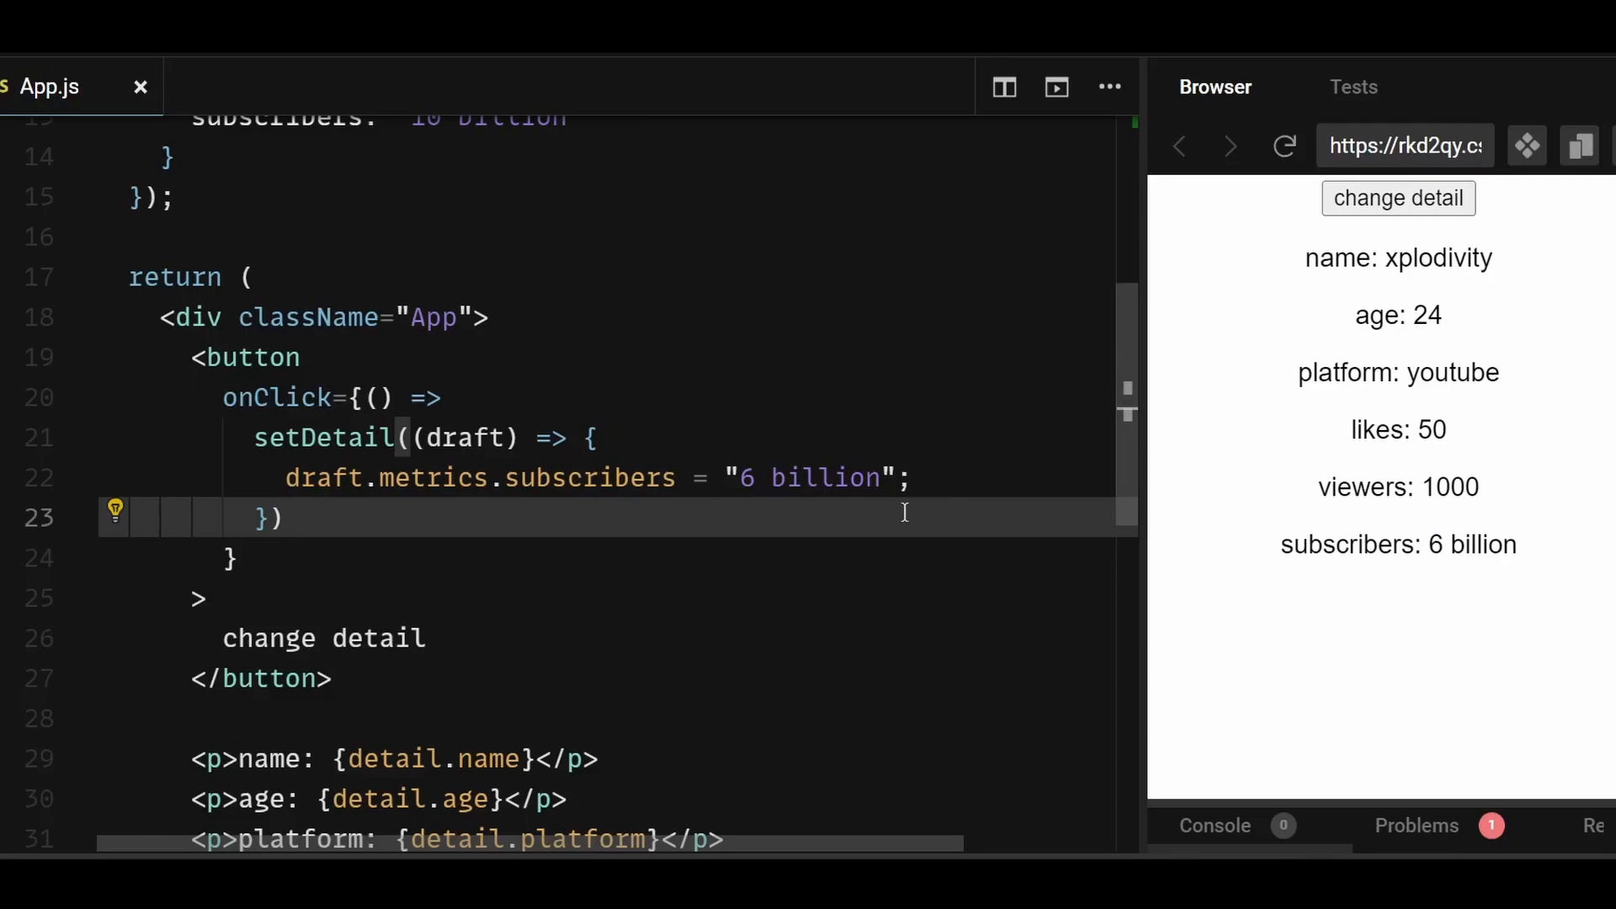
left_click(289, 517)
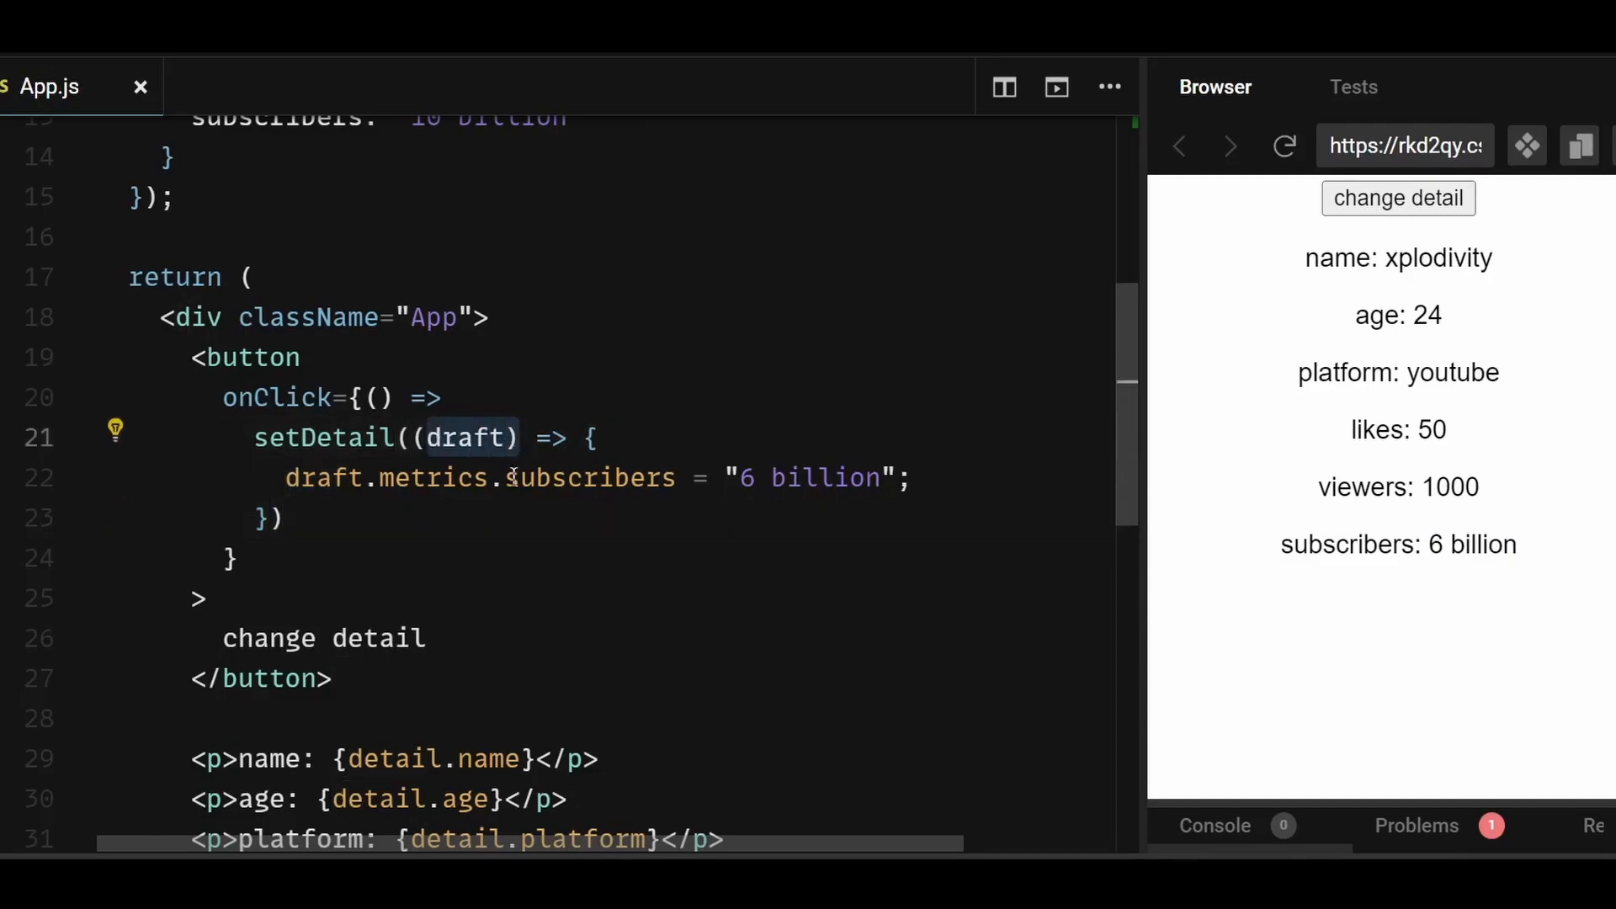
left_click(565, 518)
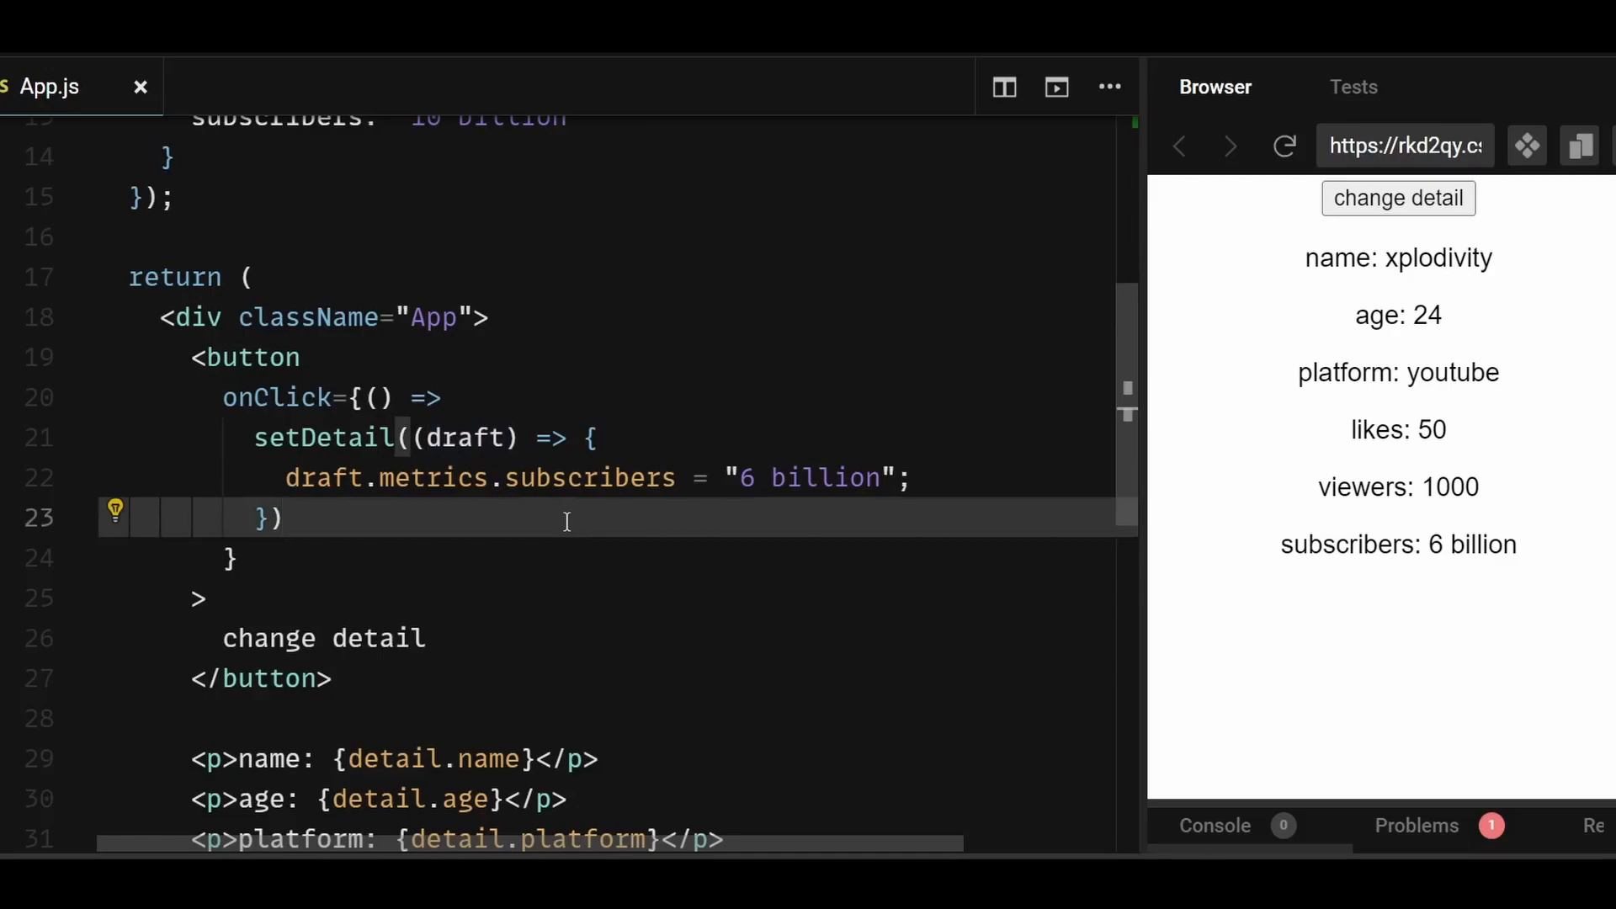
left_click(286, 519)
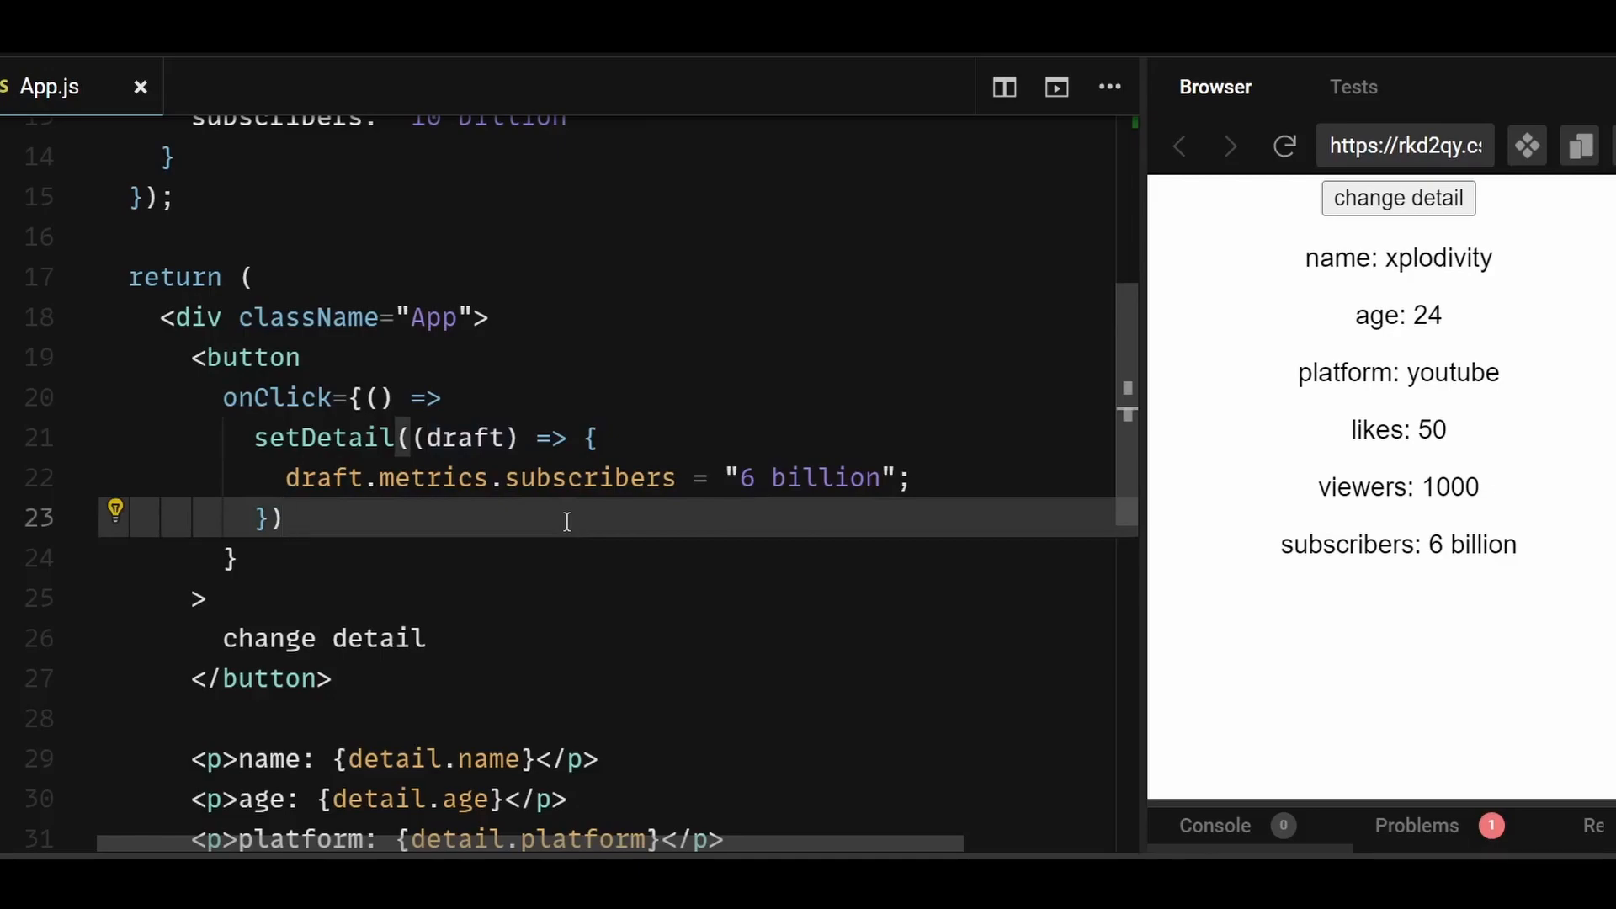
left_click(286, 518)
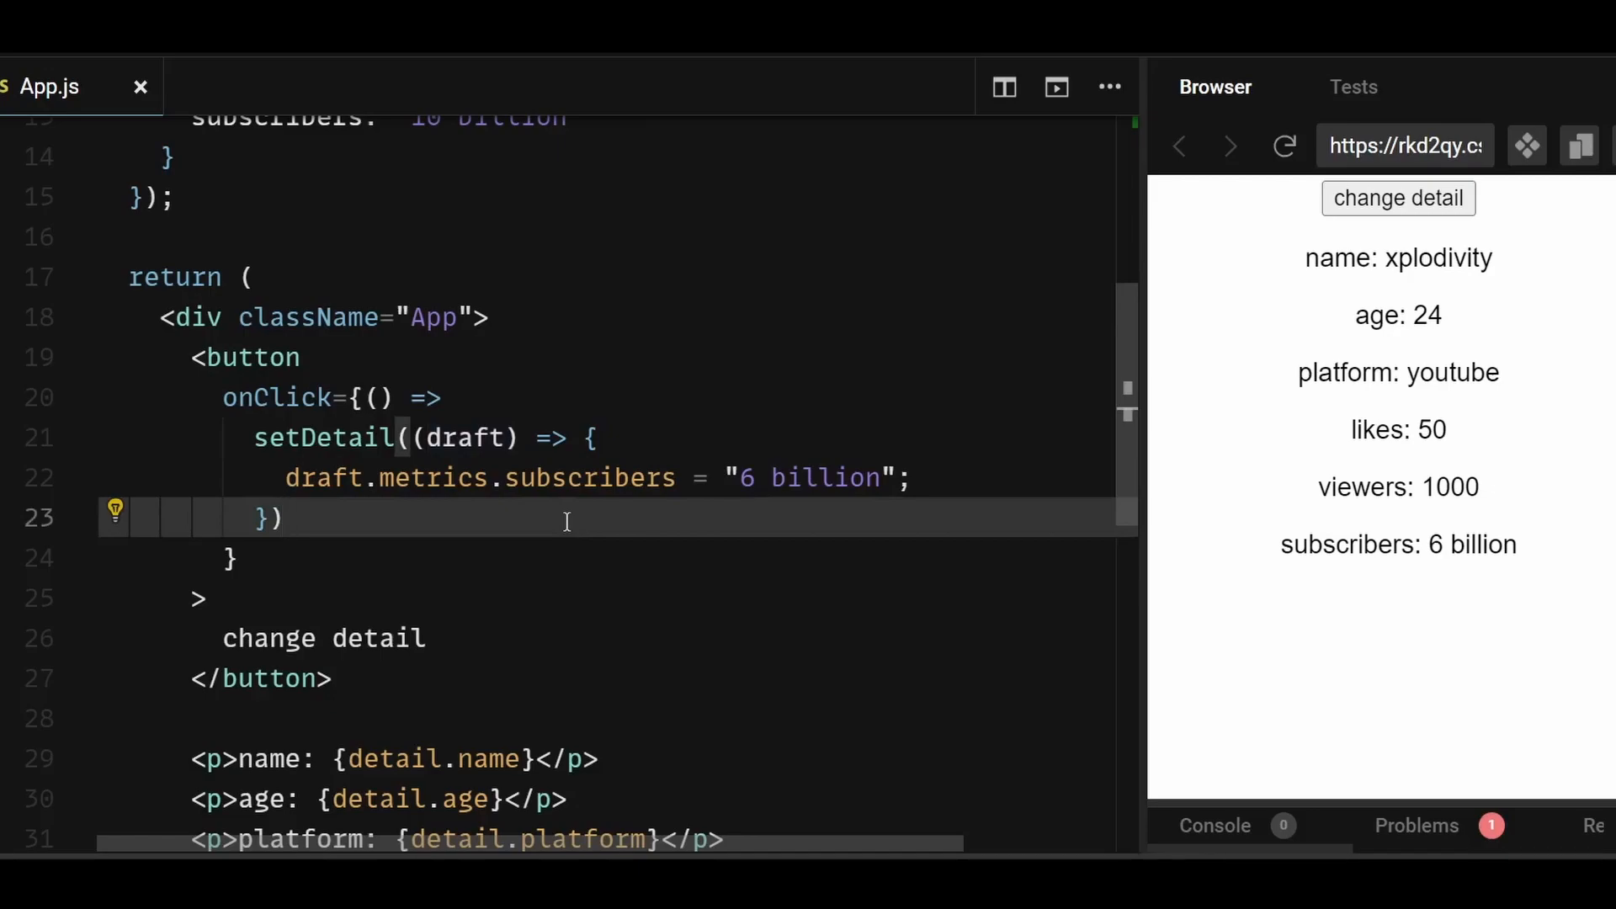
left_click(288, 518)
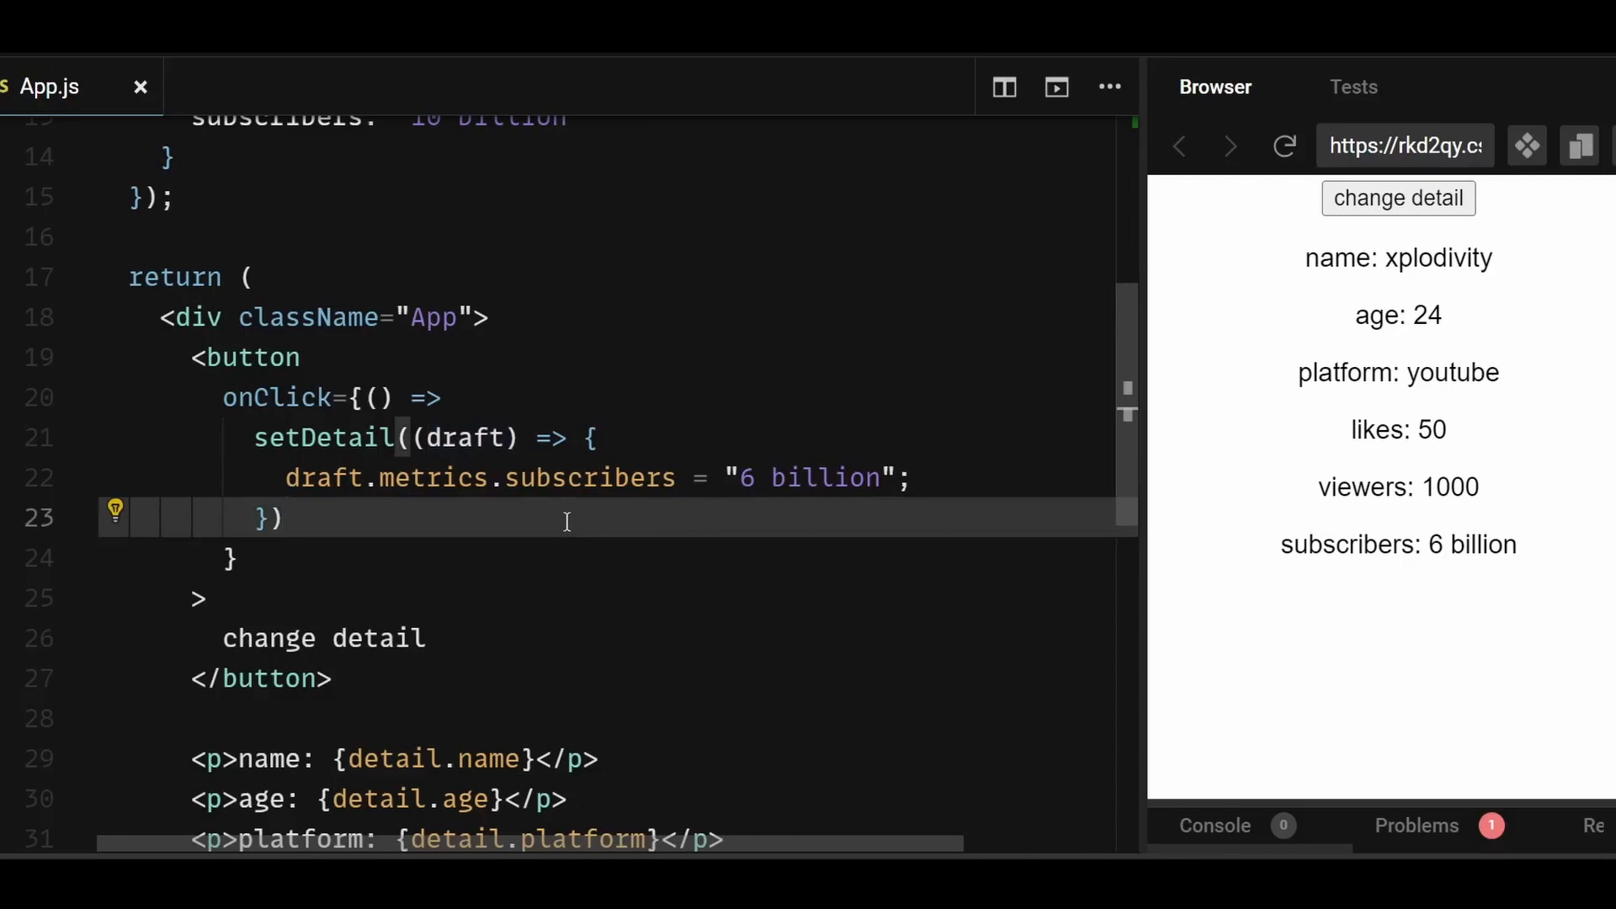
left_click(292, 518)
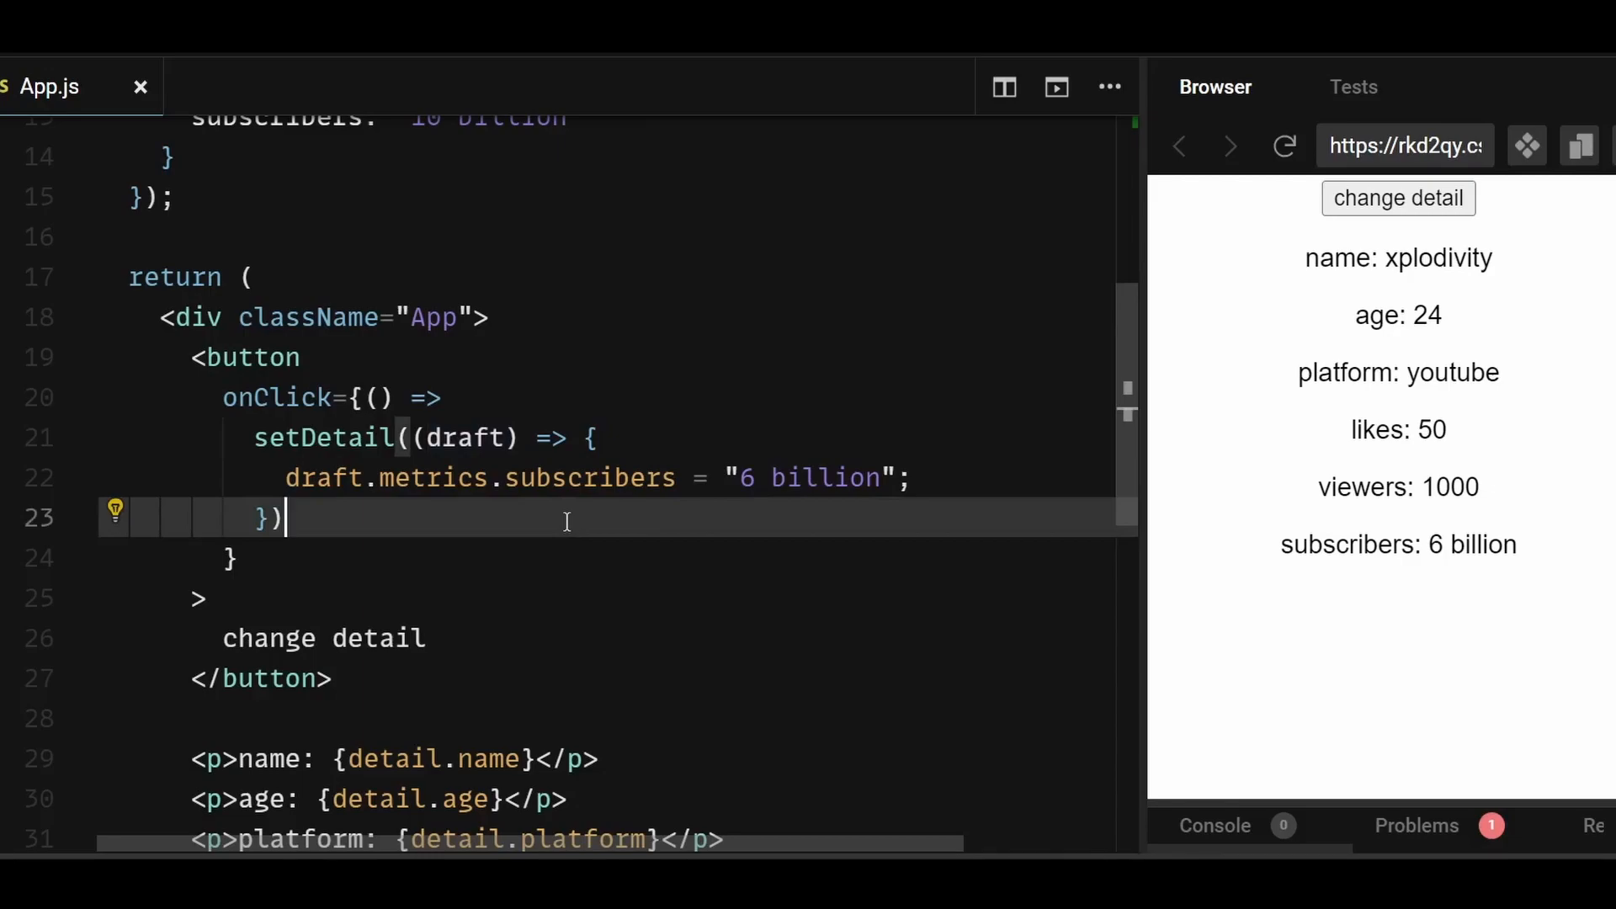